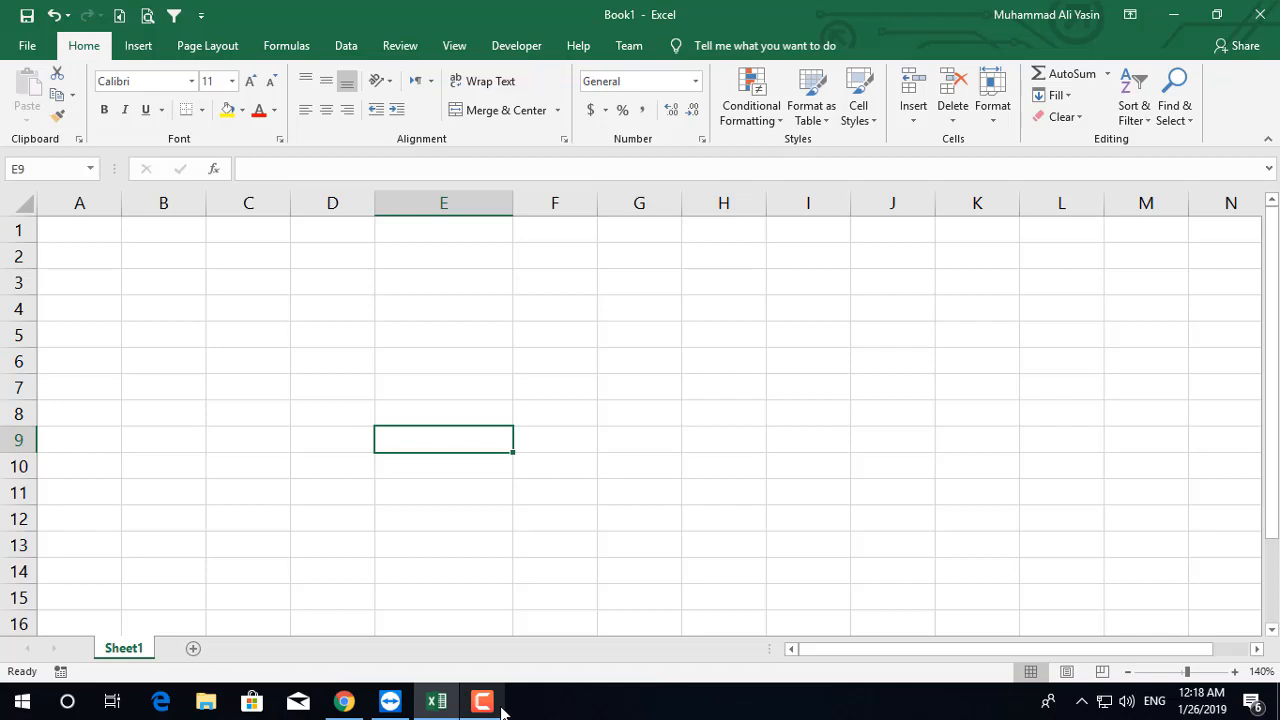
type("059454")
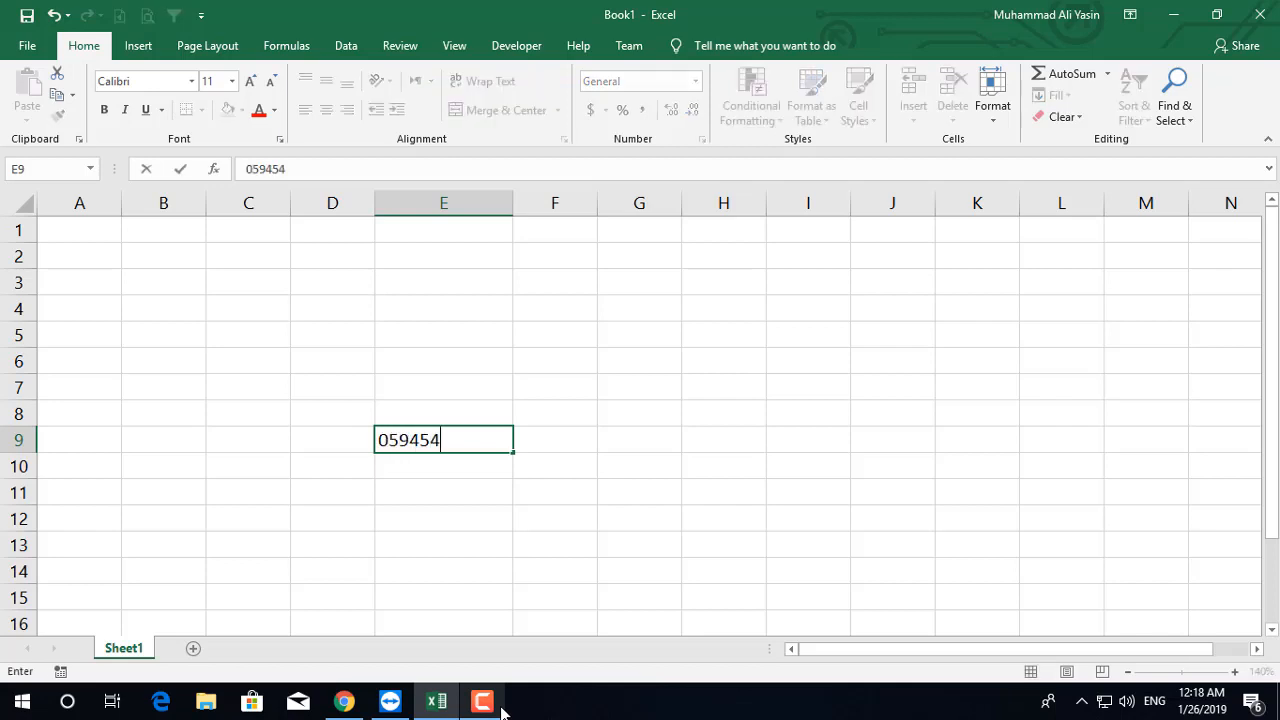
type("3237")
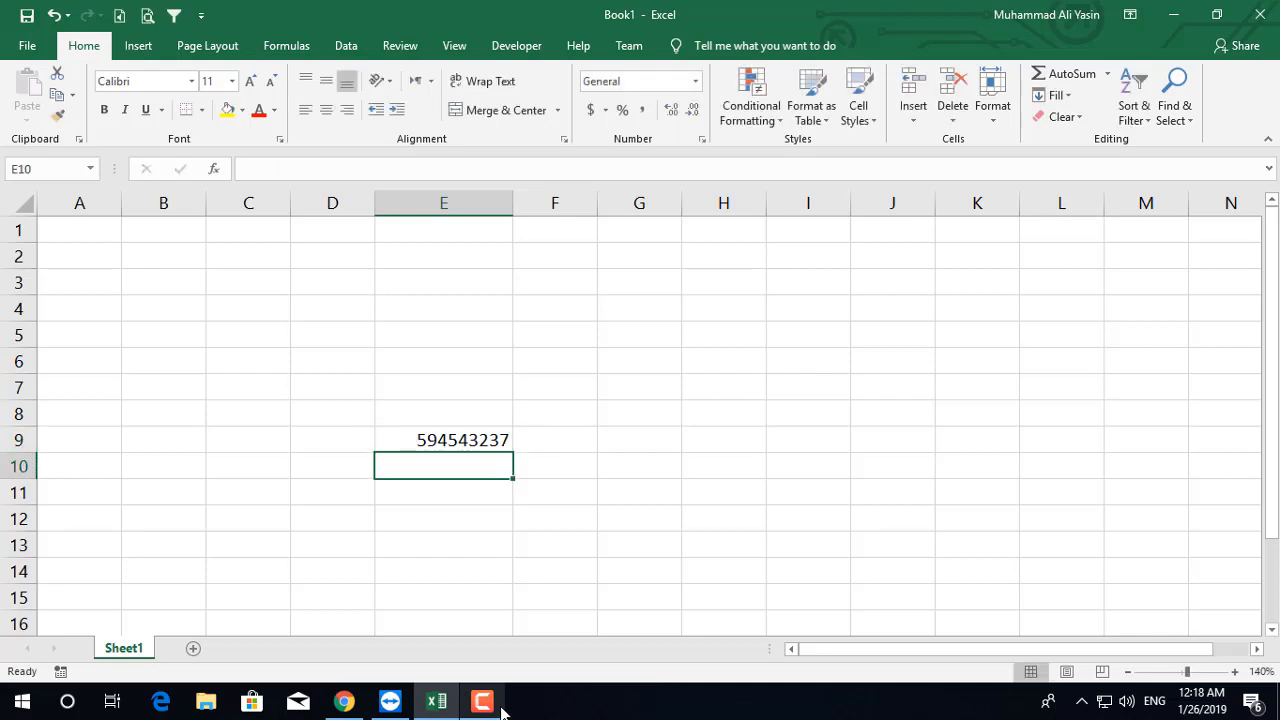
left_click(443, 440)
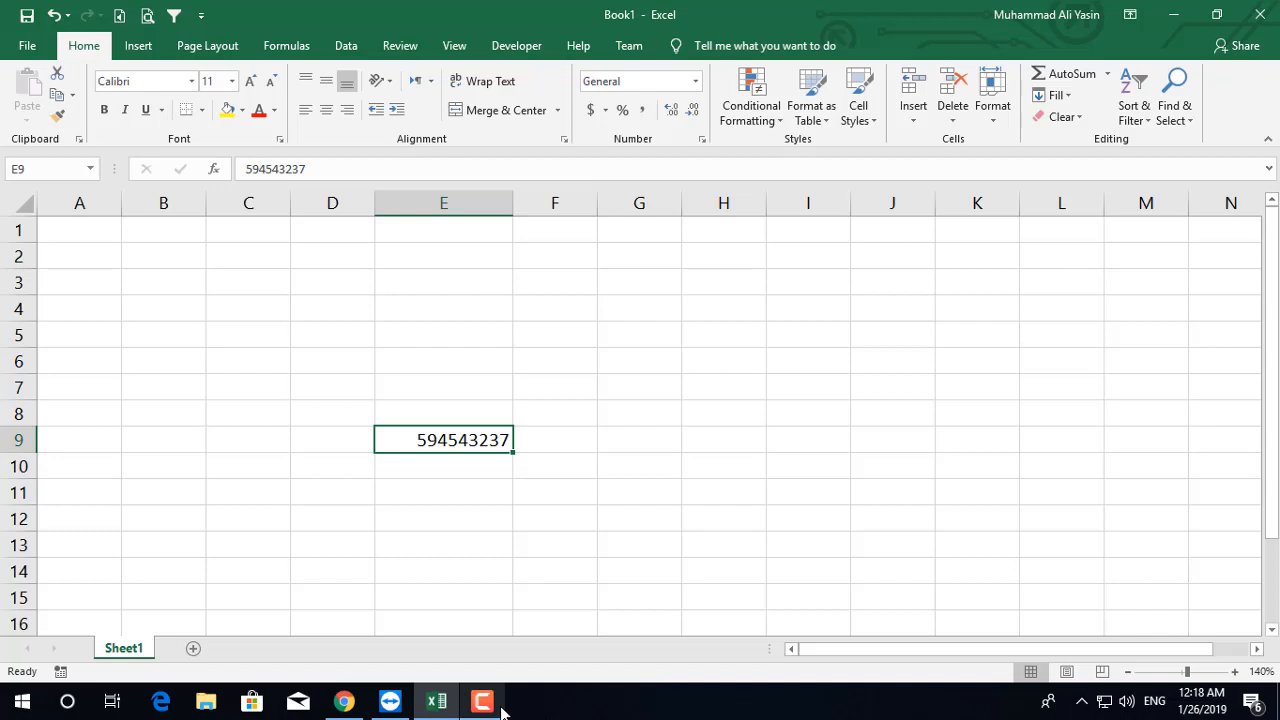
key("Delete")
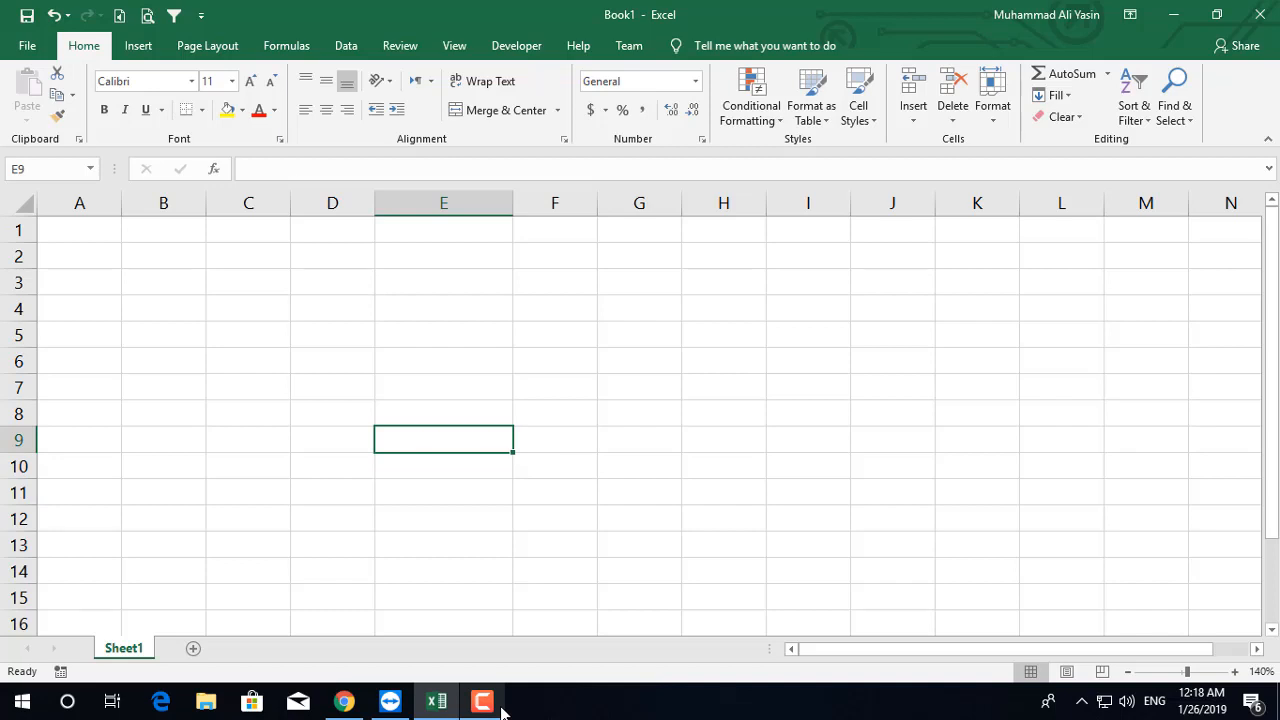
type("0002")
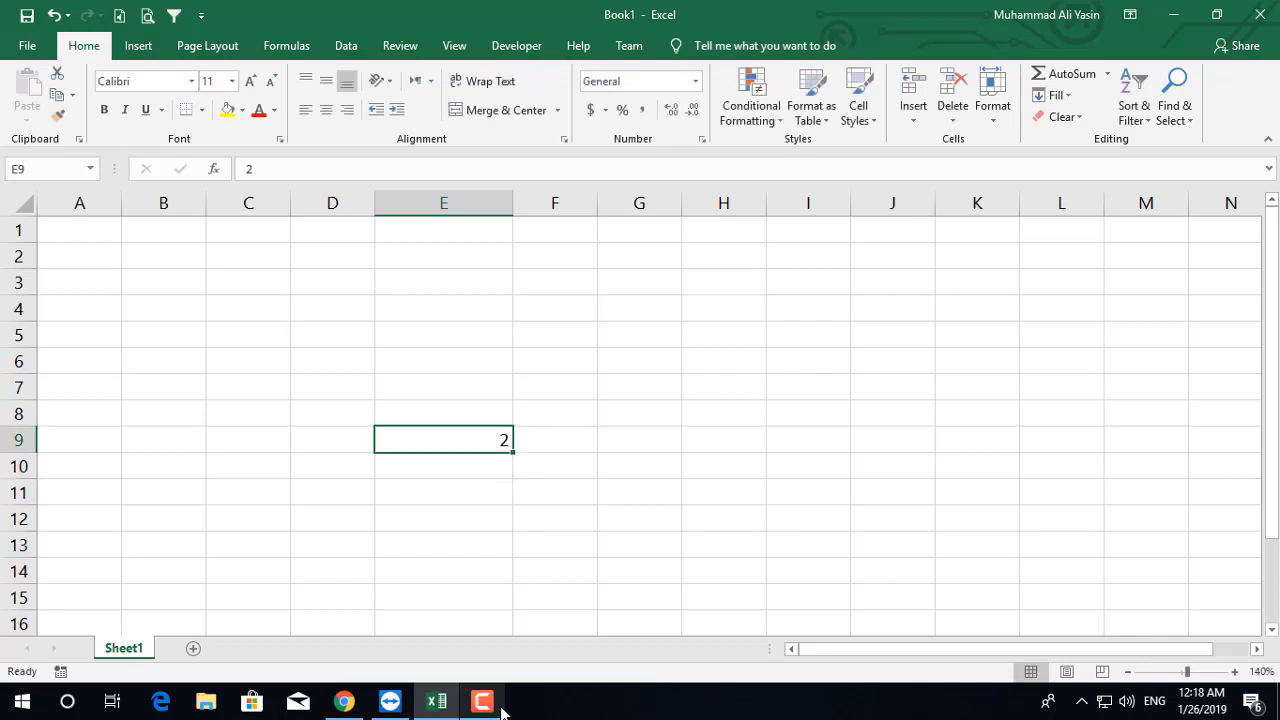
key("Delete")
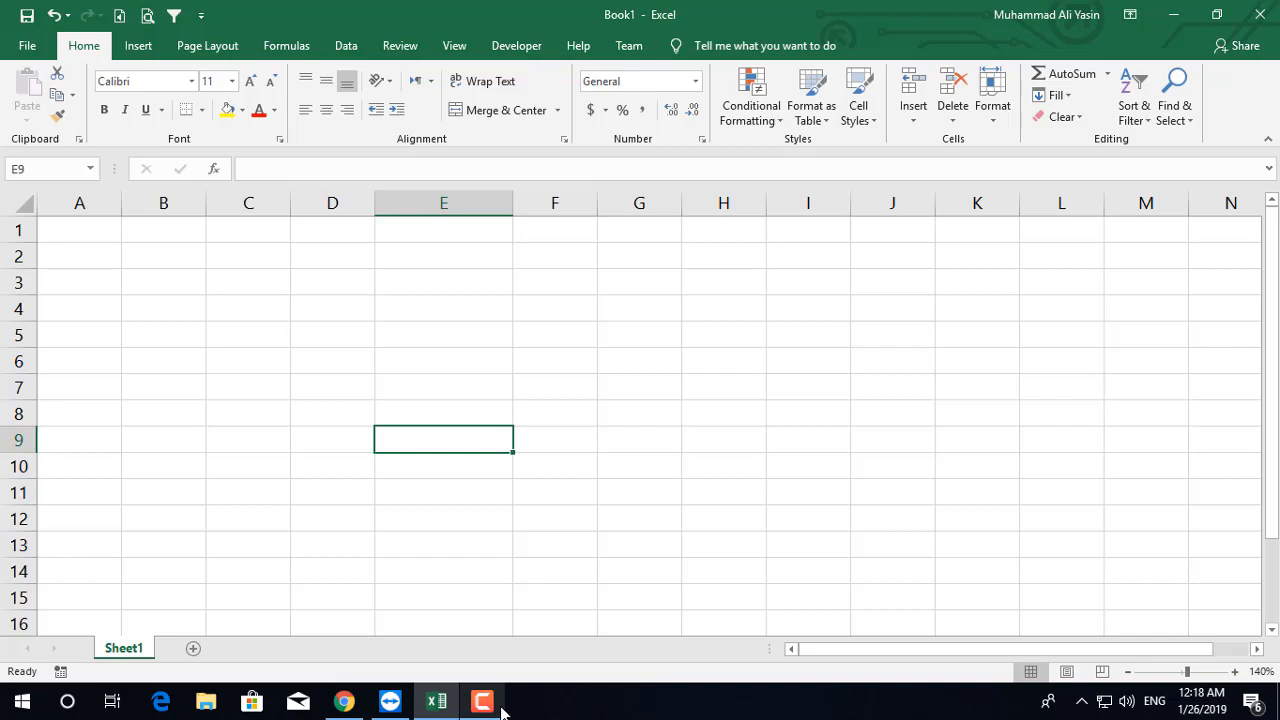
Step: Select column E and bring up the number format list to reach Text
left_click(443, 361)
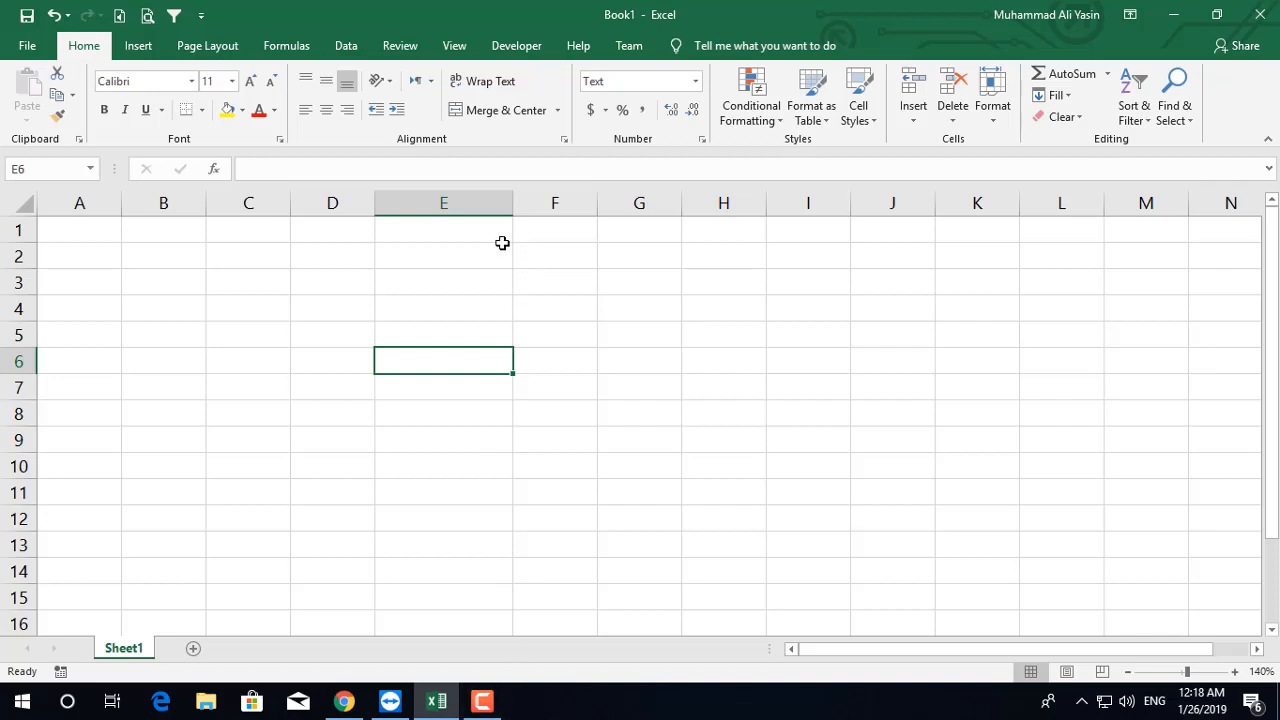
mouse_move(451, 277)
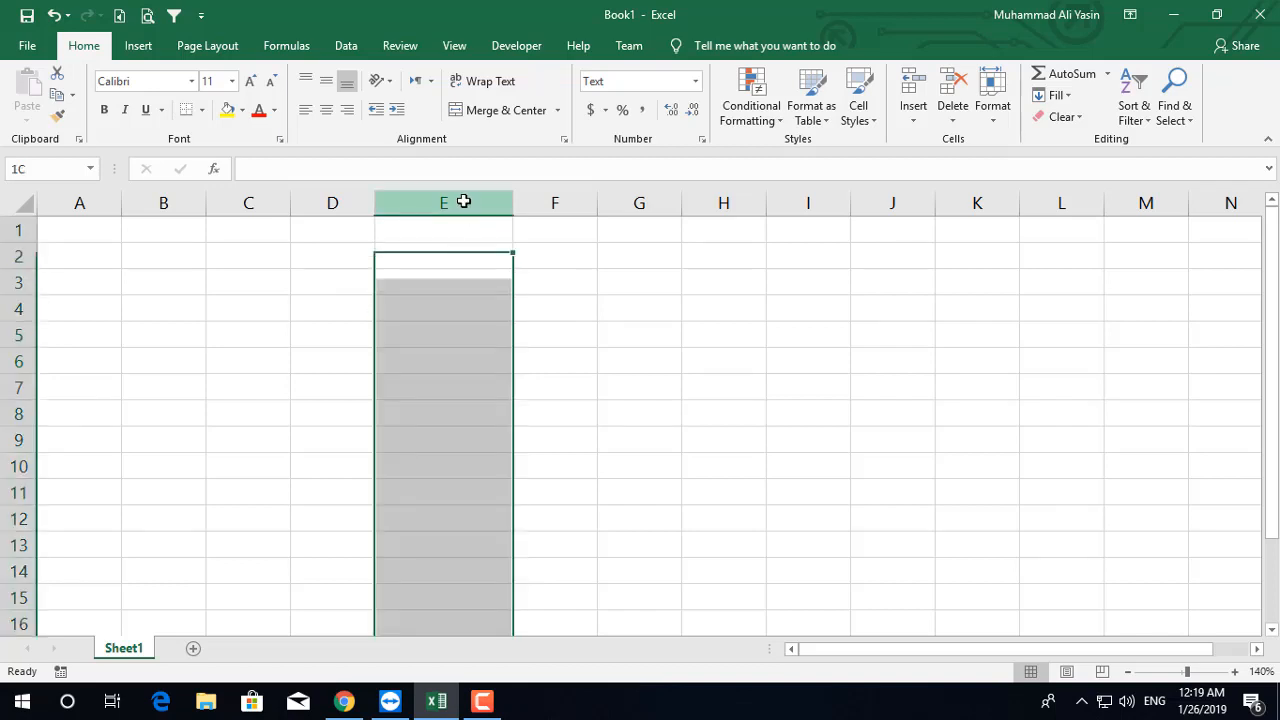
left_click(696, 81)
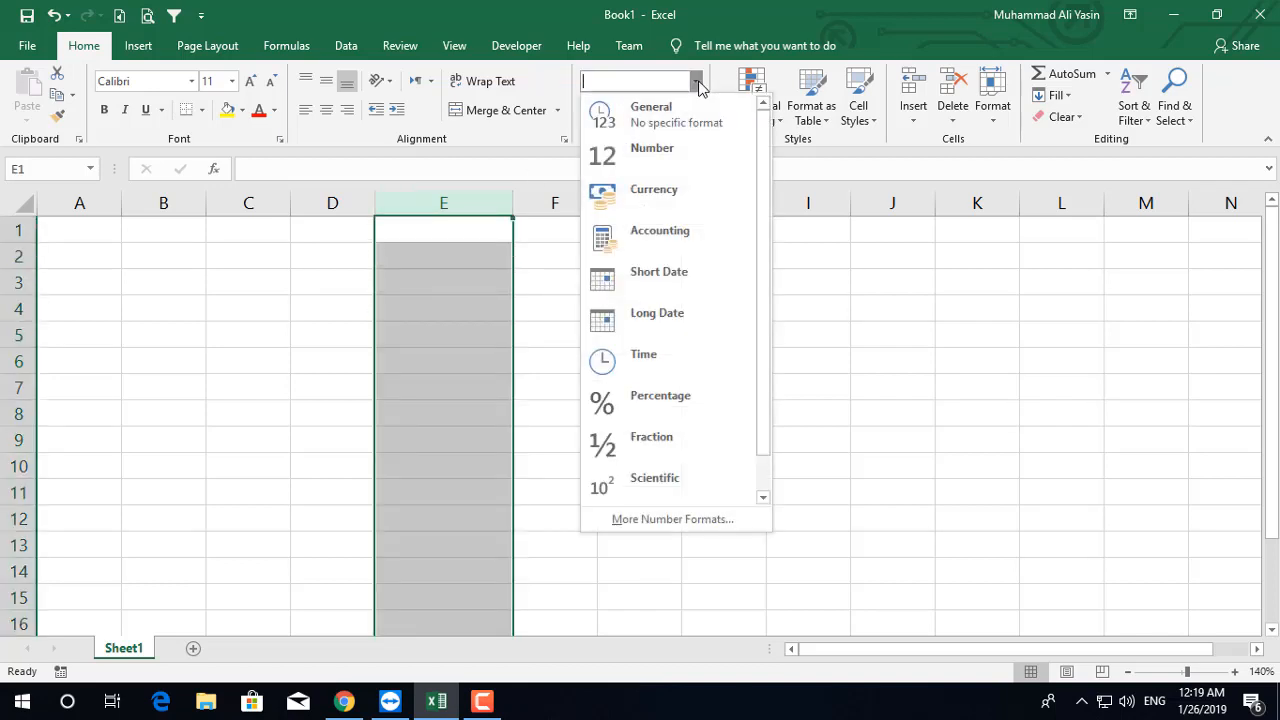
scroll("down", 3)
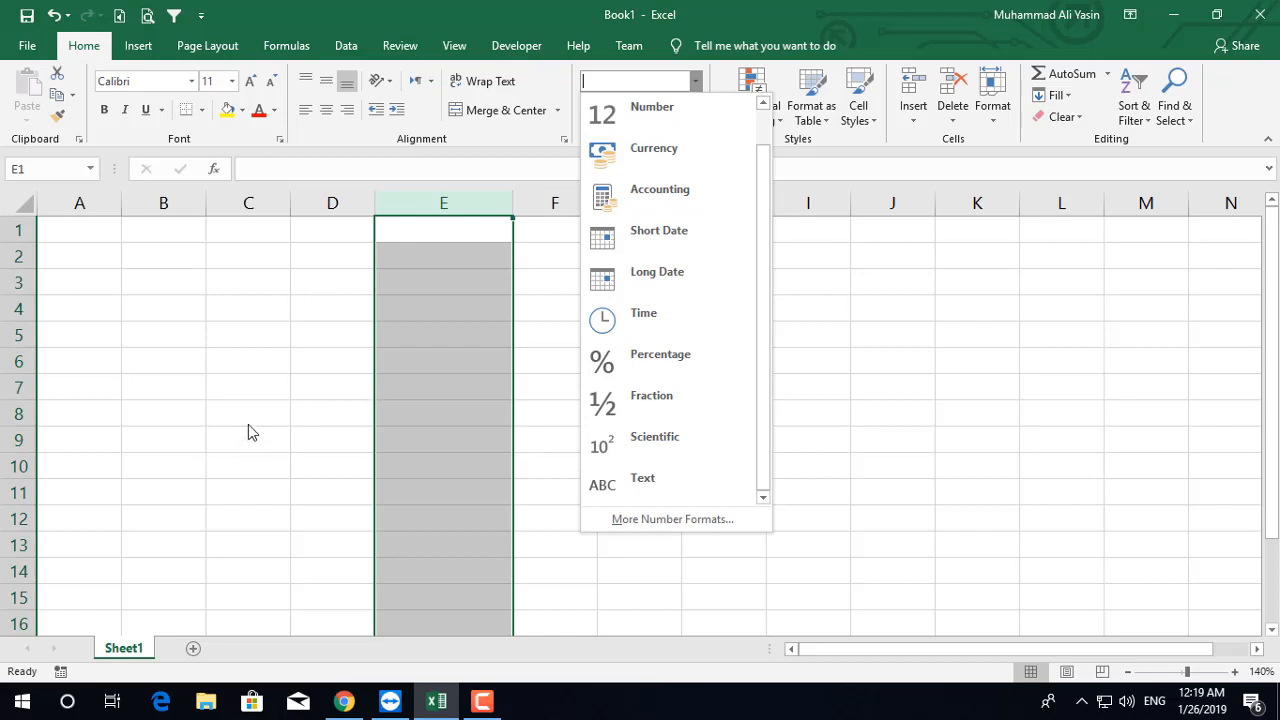
mouse_move(650, 490)
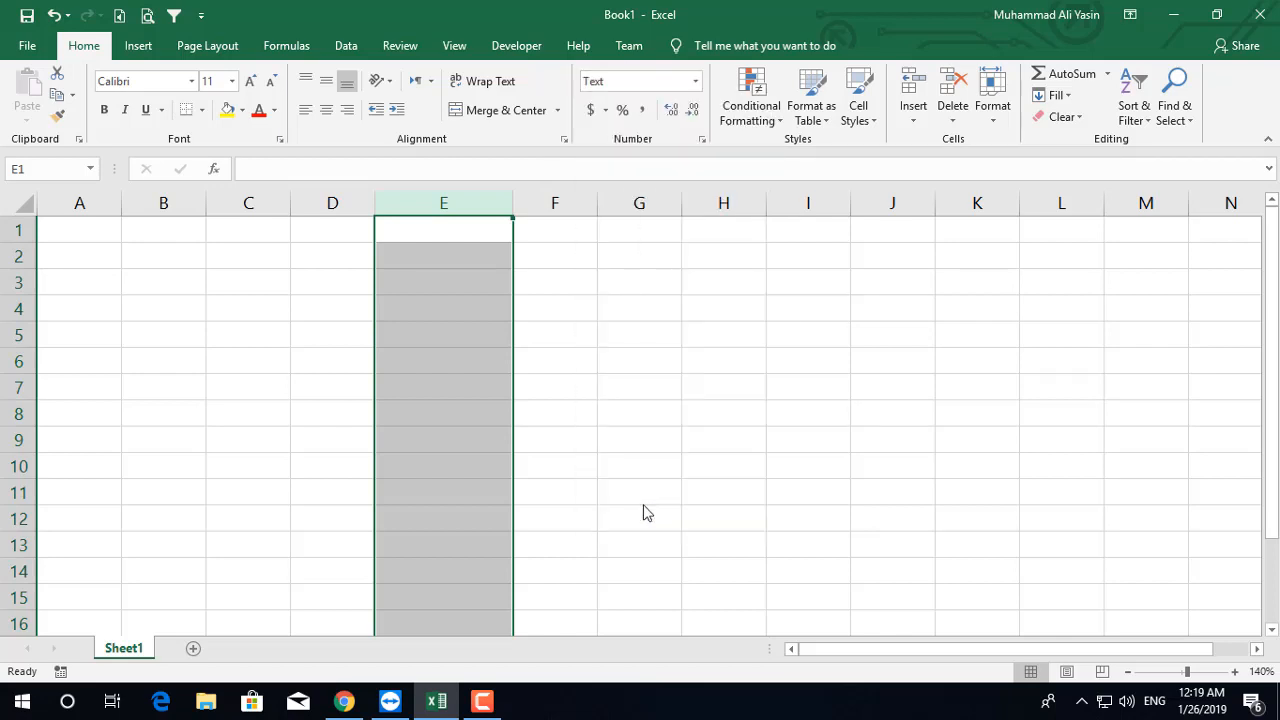
left_click(443, 230)
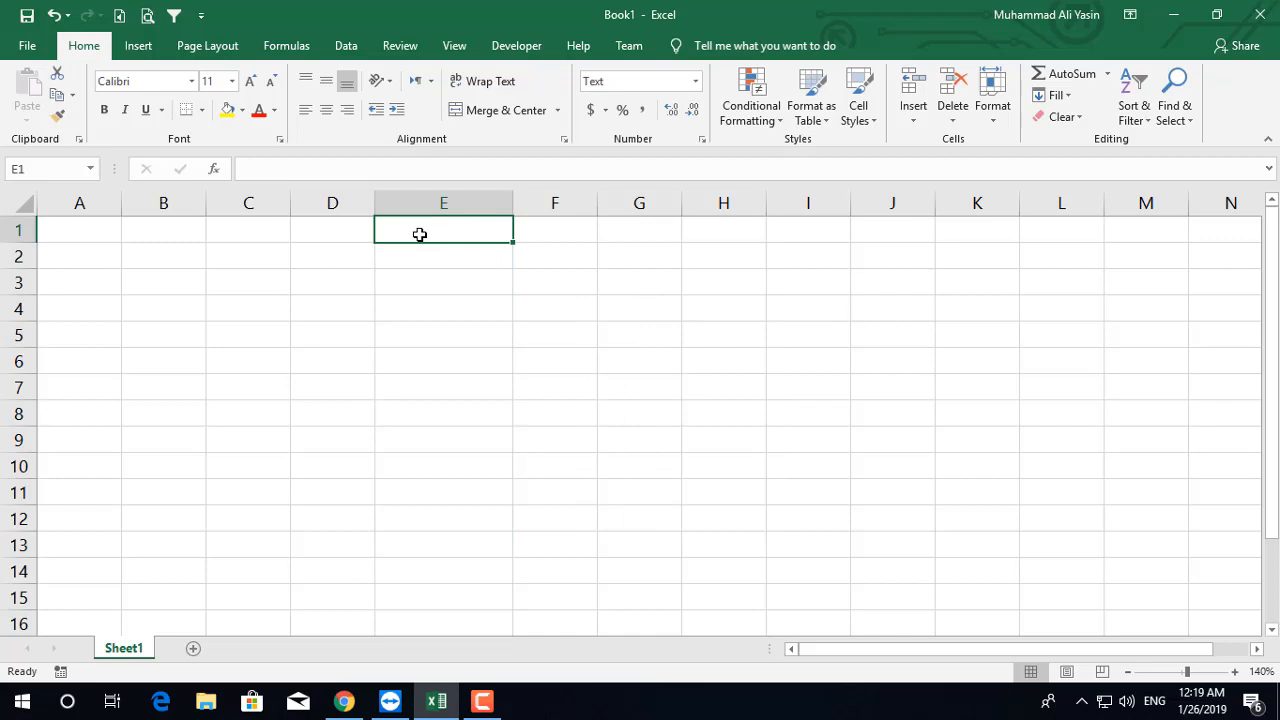
type("0594")
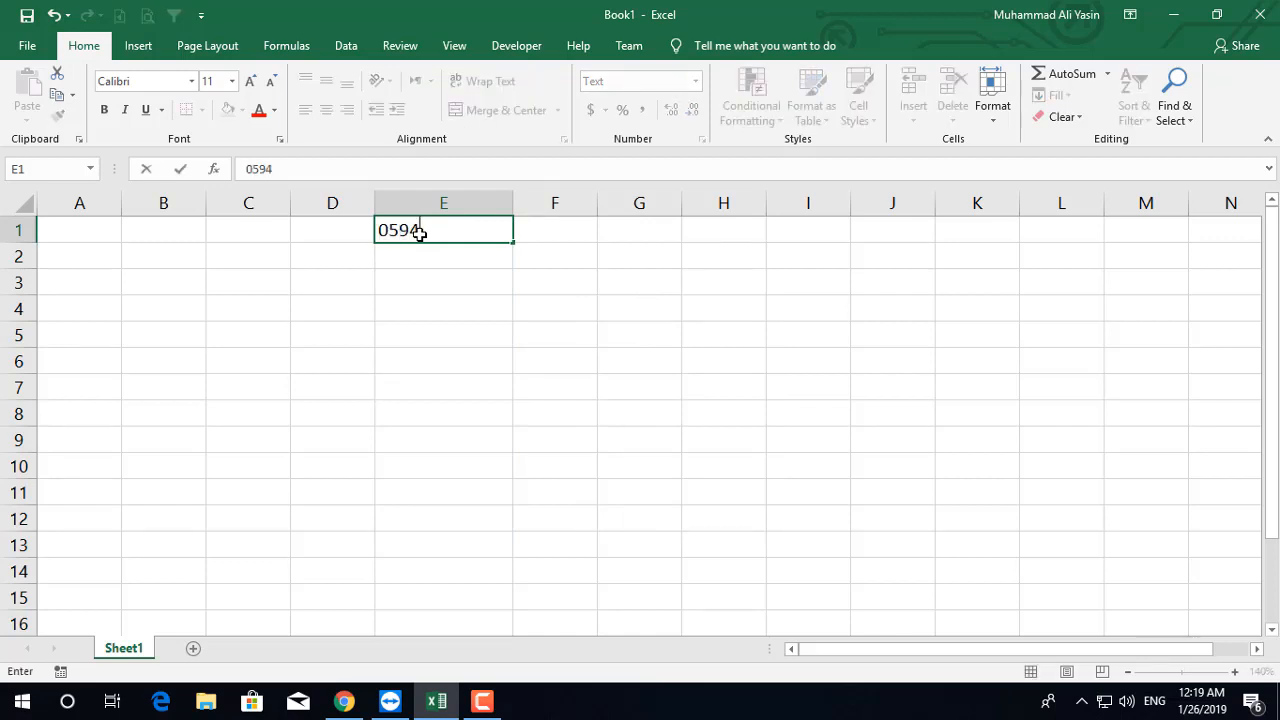
key("Return")
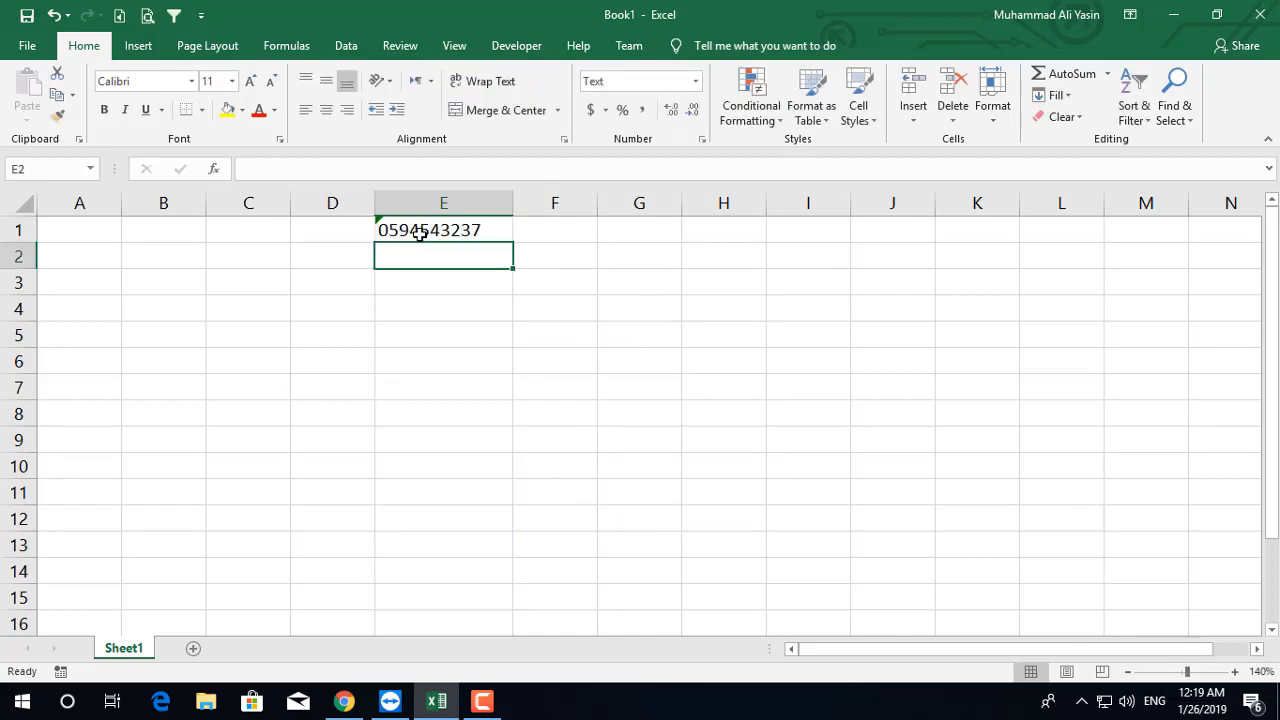
left_click(443, 229)
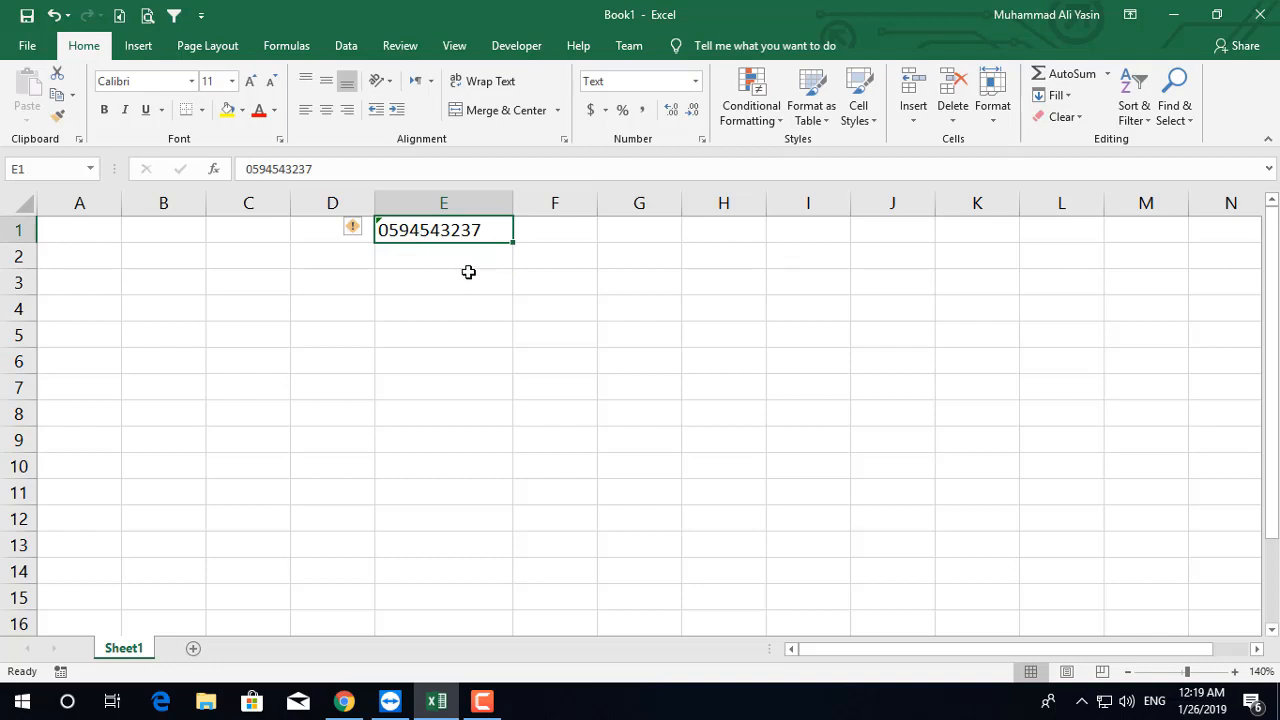
mouse_move(302, 308)
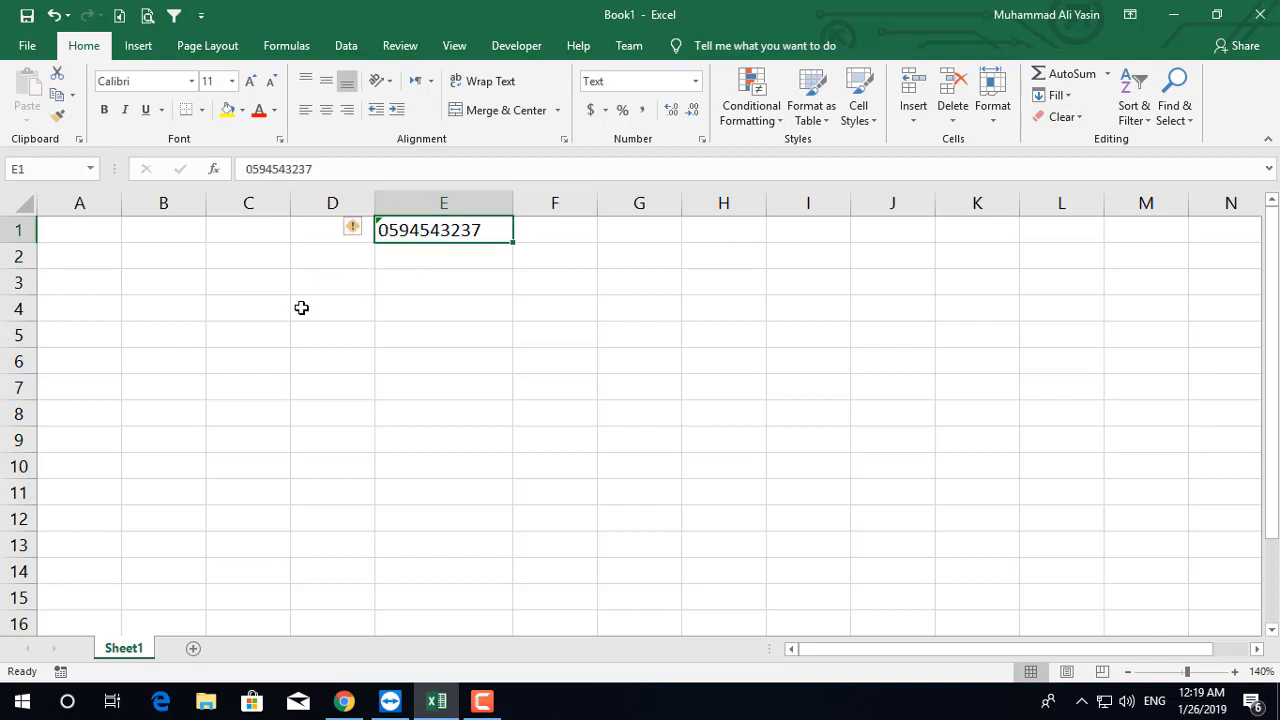
mouse_move(353, 230)
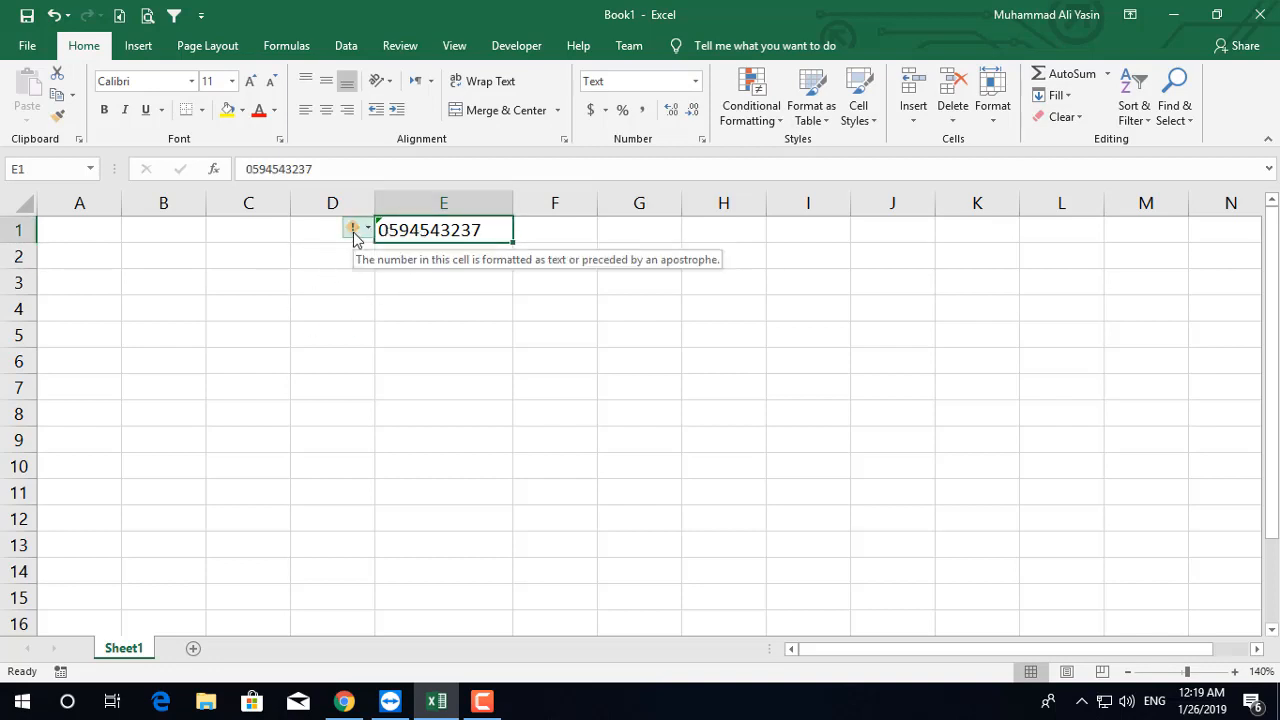
left_click(356, 228)
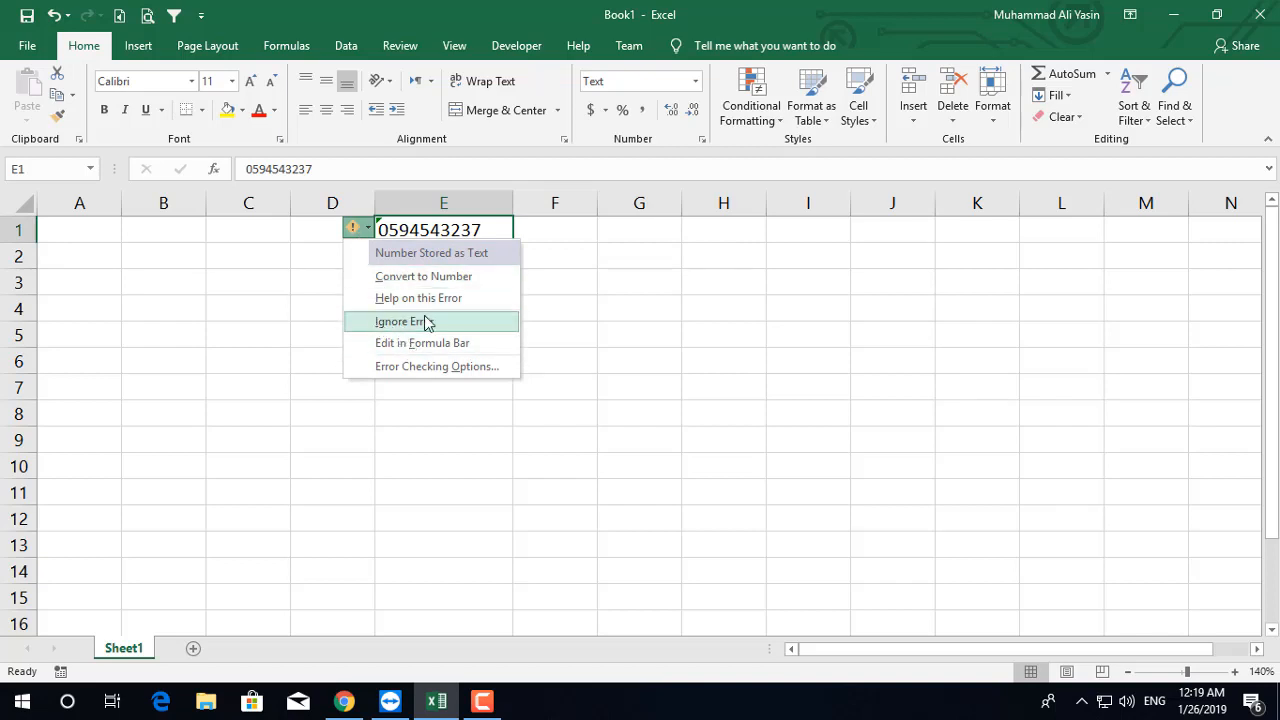
left_click(399, 321)
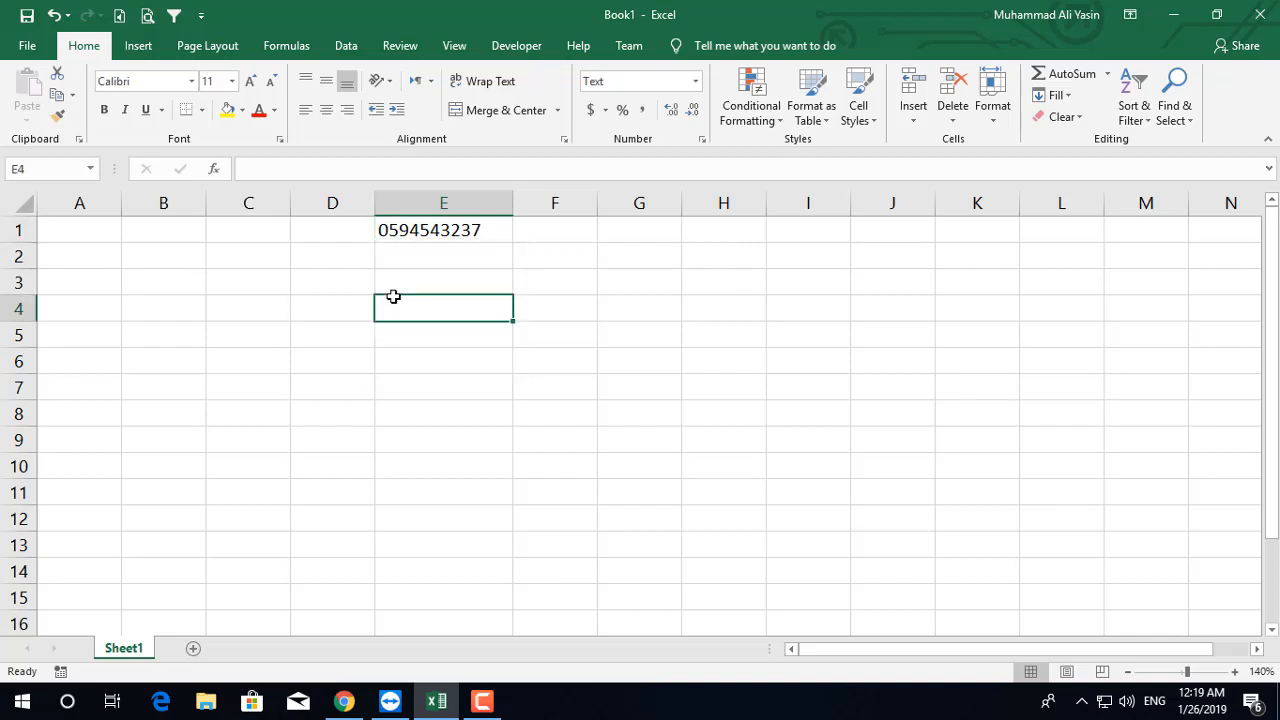
mouse_move(390, 284)
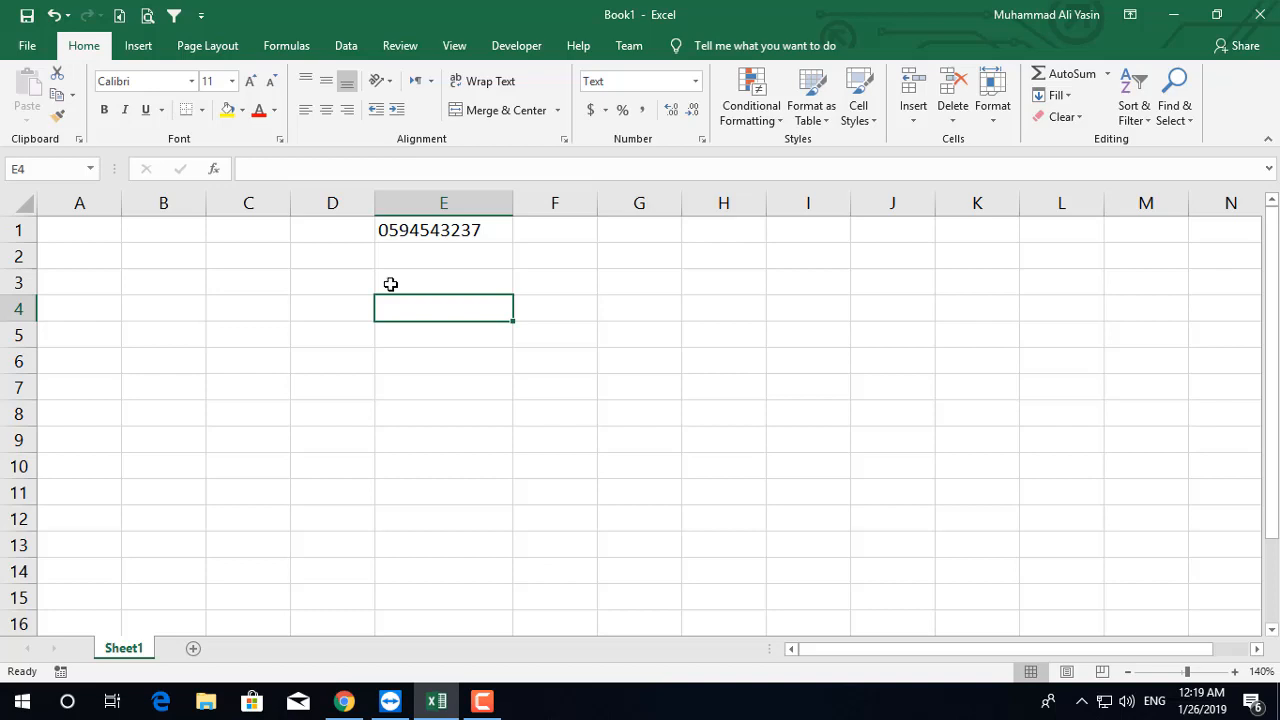
Step: Compare E1 with nearby empty cells, then delete its contents
left_click(443, 230)
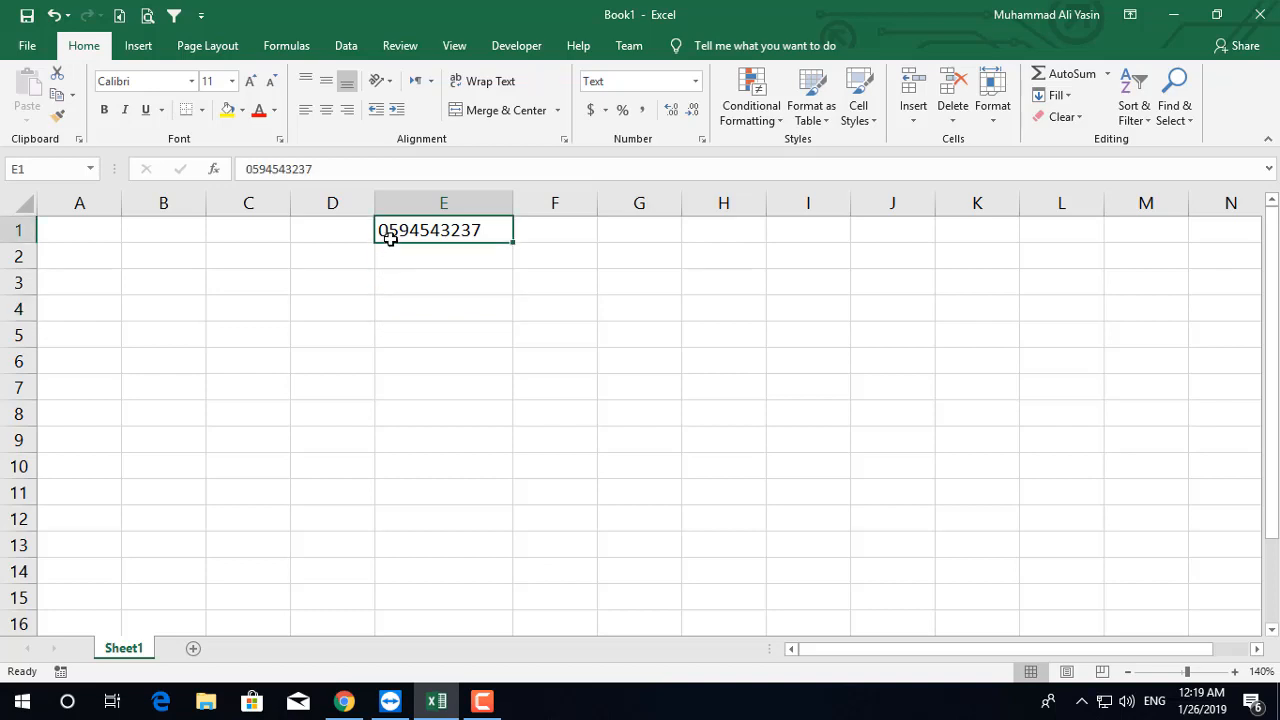
left_click(163, 334)
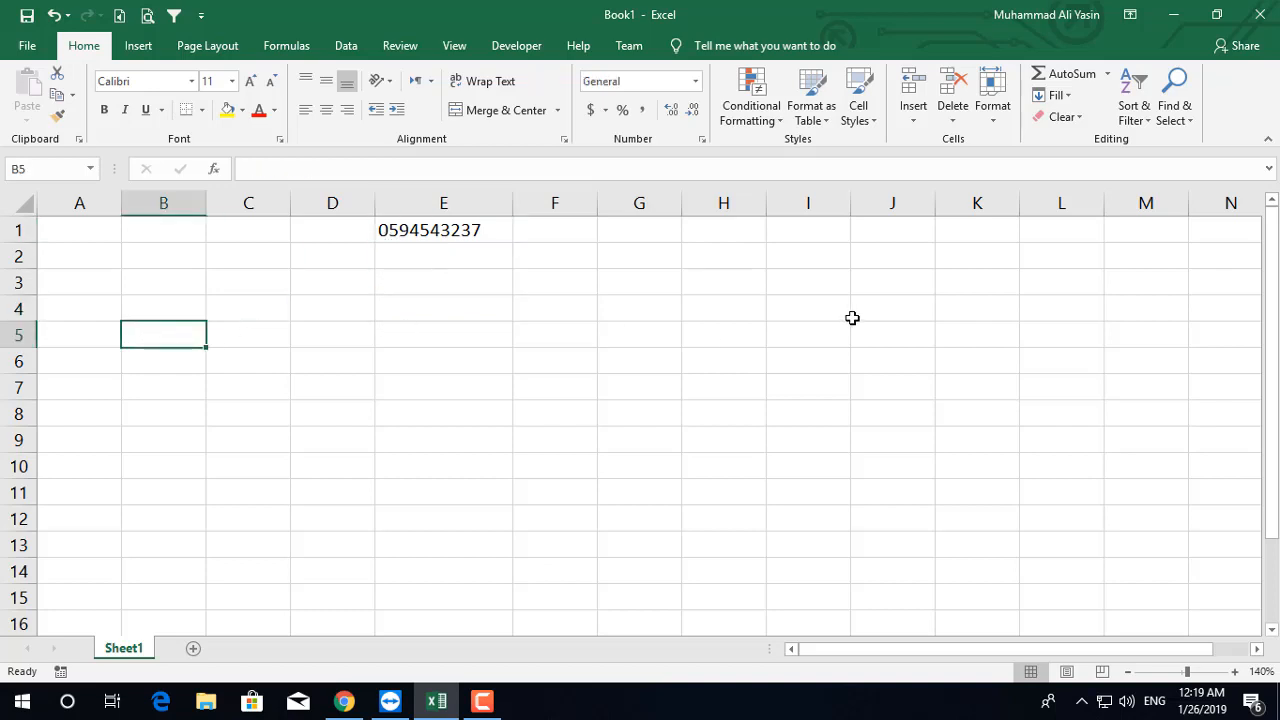
left_click(892, 308)
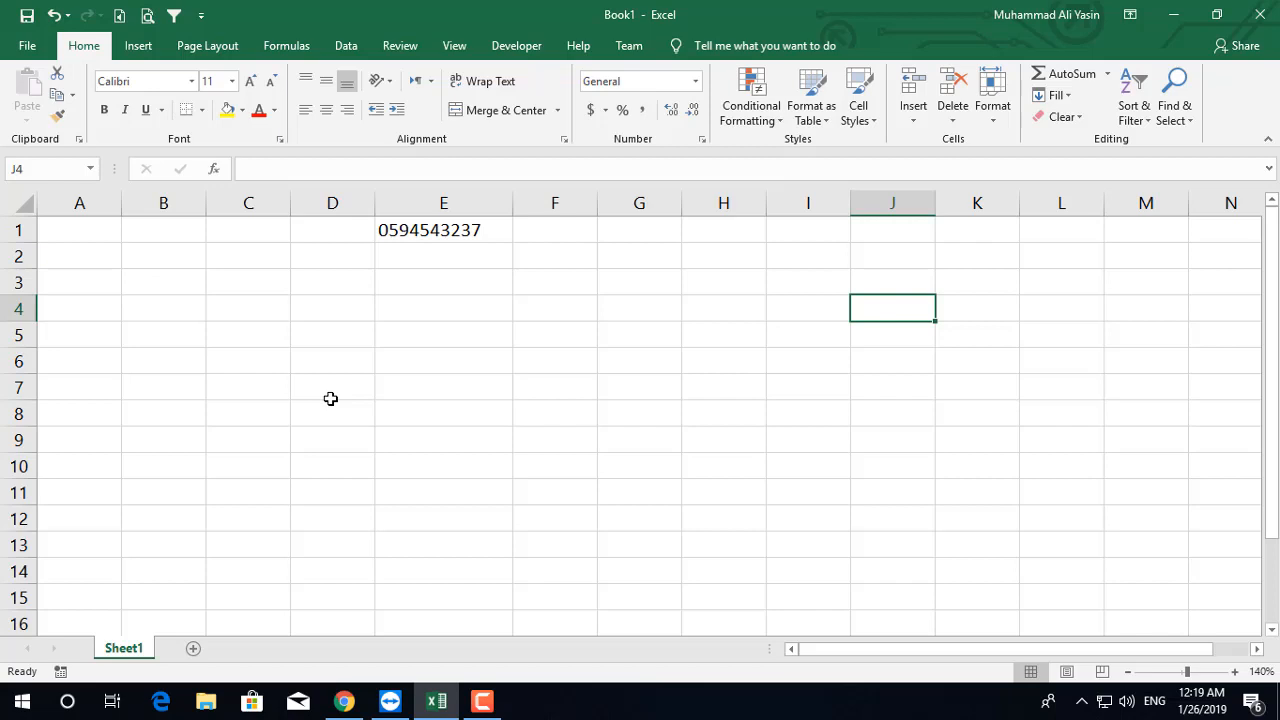
mouse_move(401, 305)
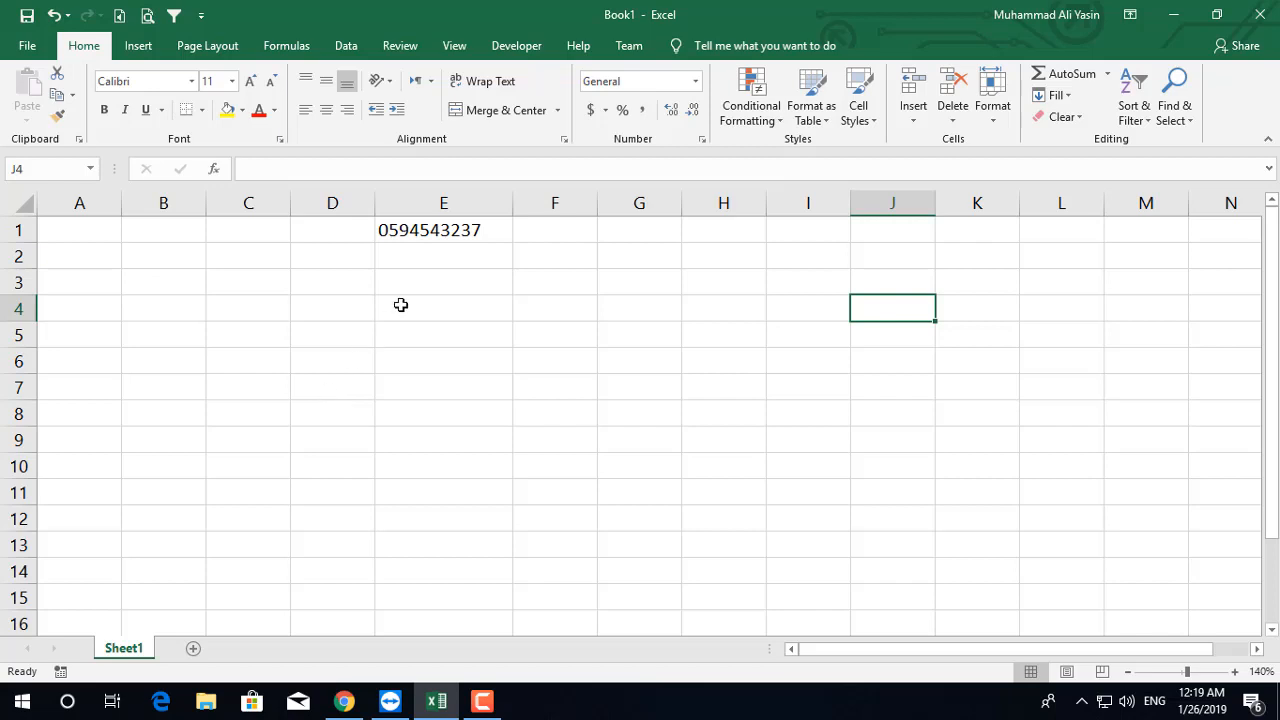
mouse_move(461, 247)
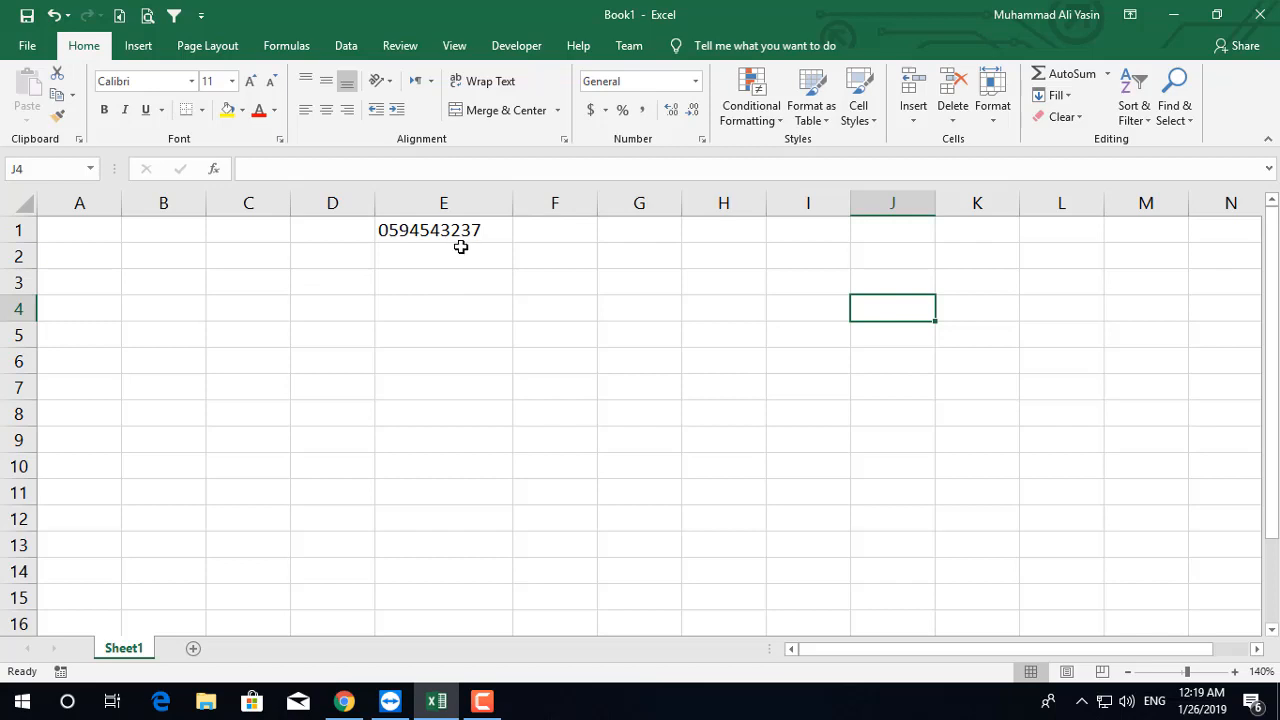
left_click(443, 230)
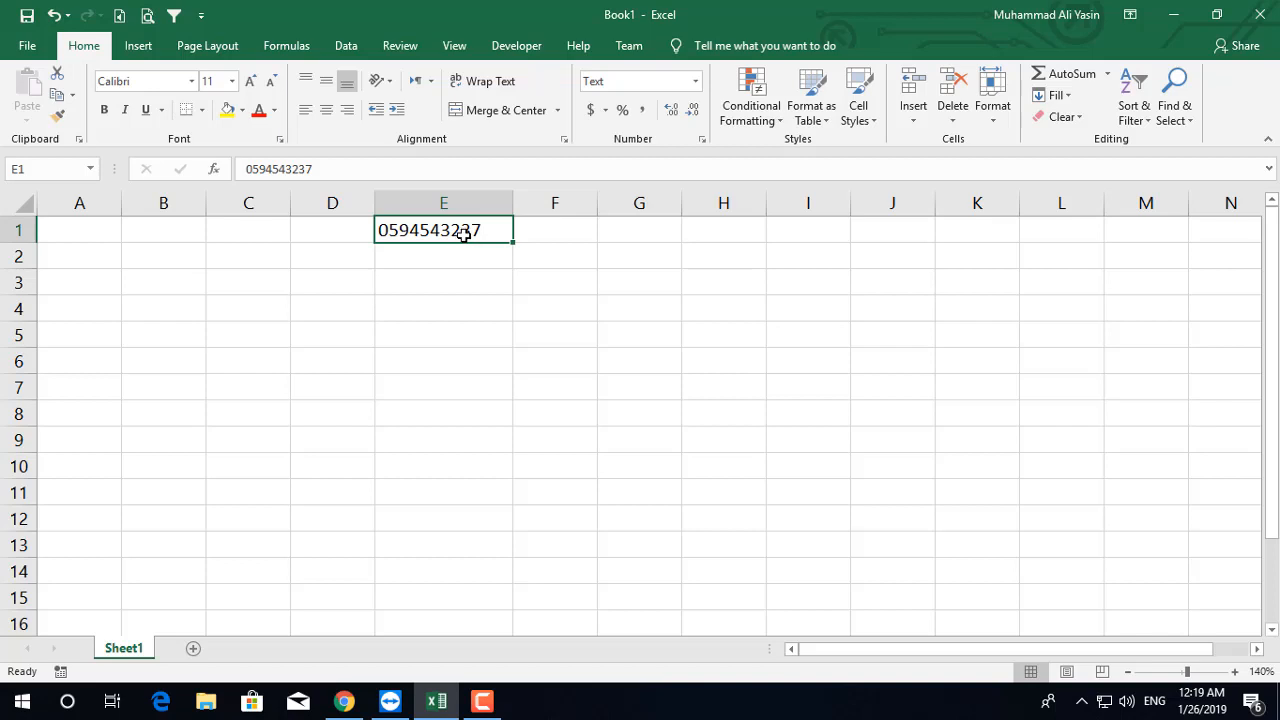
key("Delete")
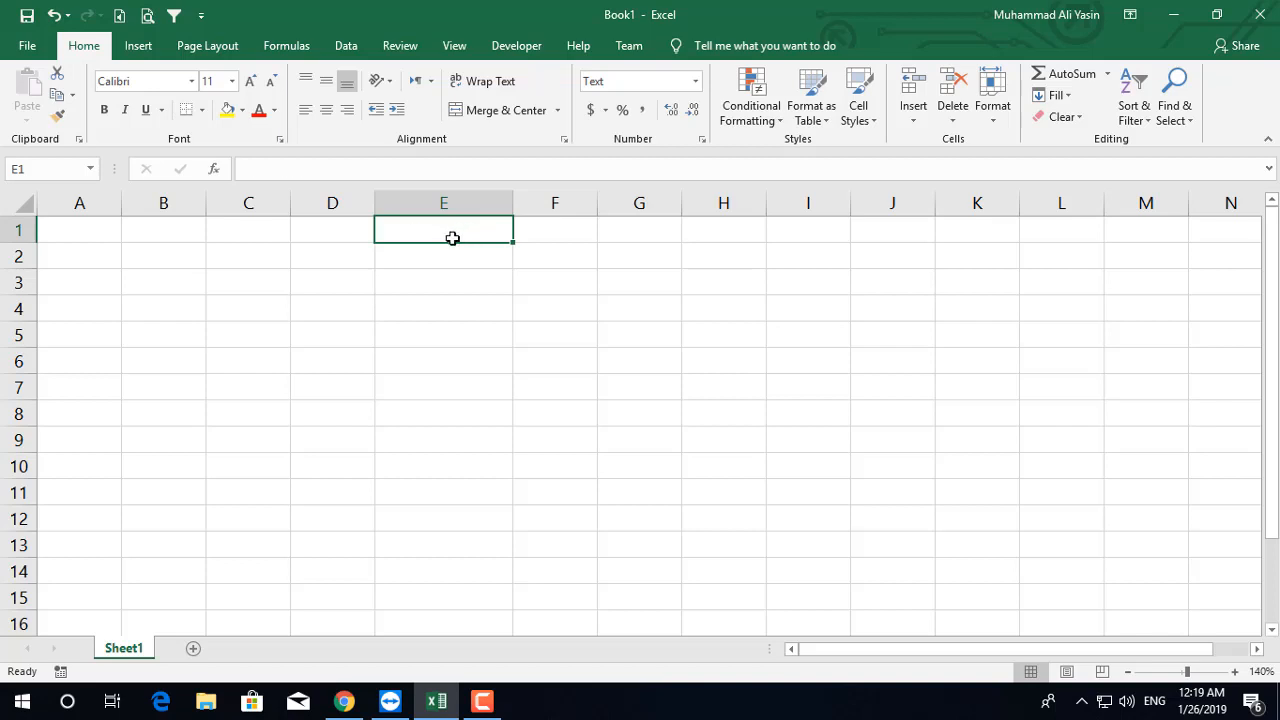
Step: Enter '05454532 in C7 and check it keeps the leading zero
left_click(248, 372)
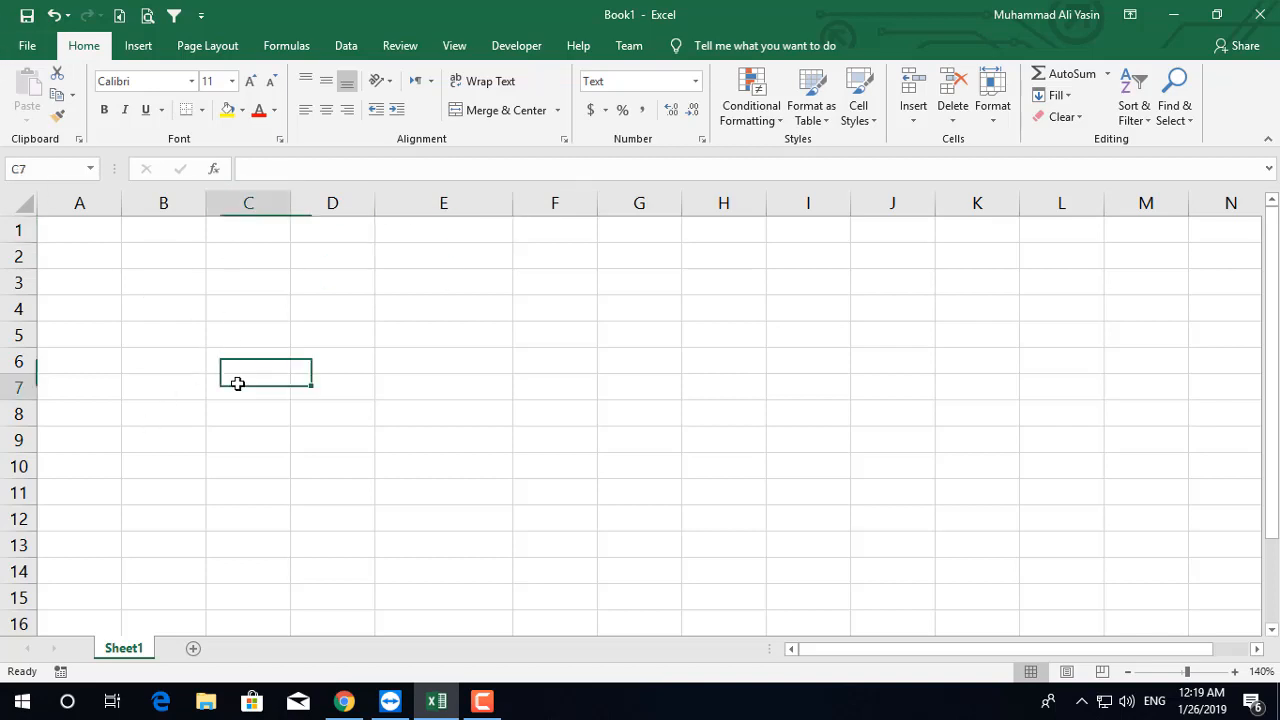
left_click(248, 387)
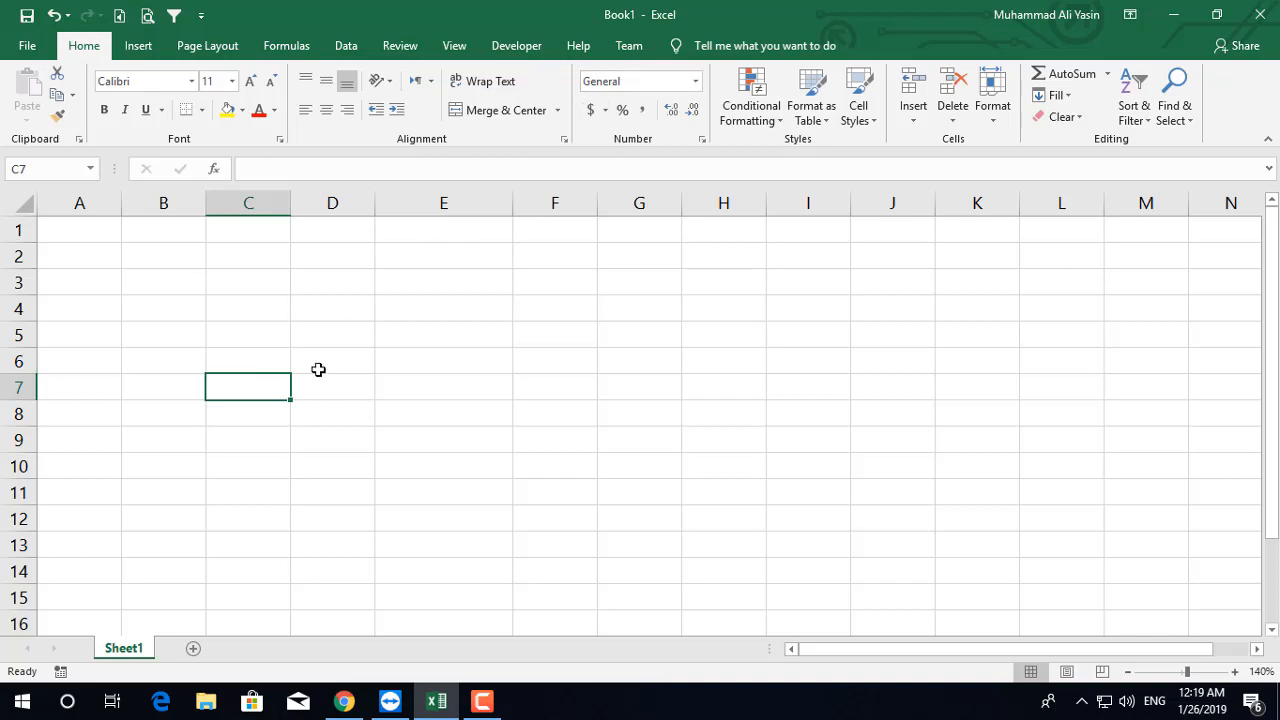
mouse_move(422, 291)
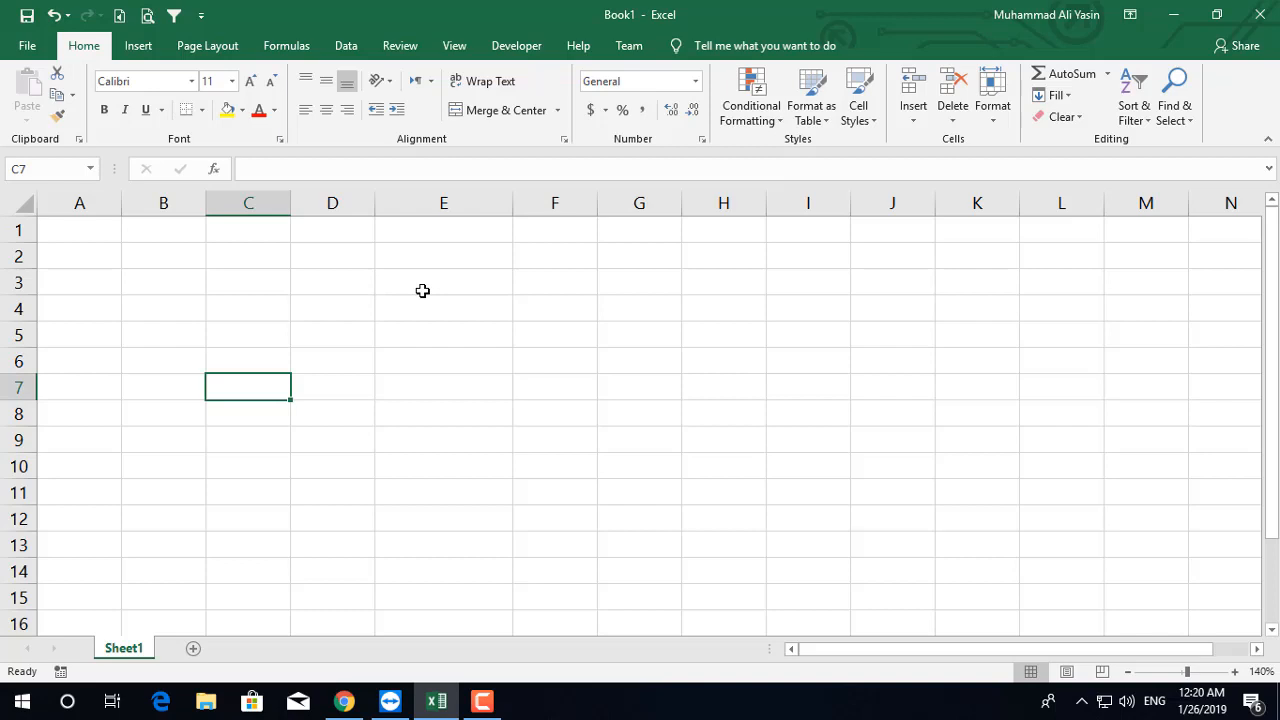
type("'")
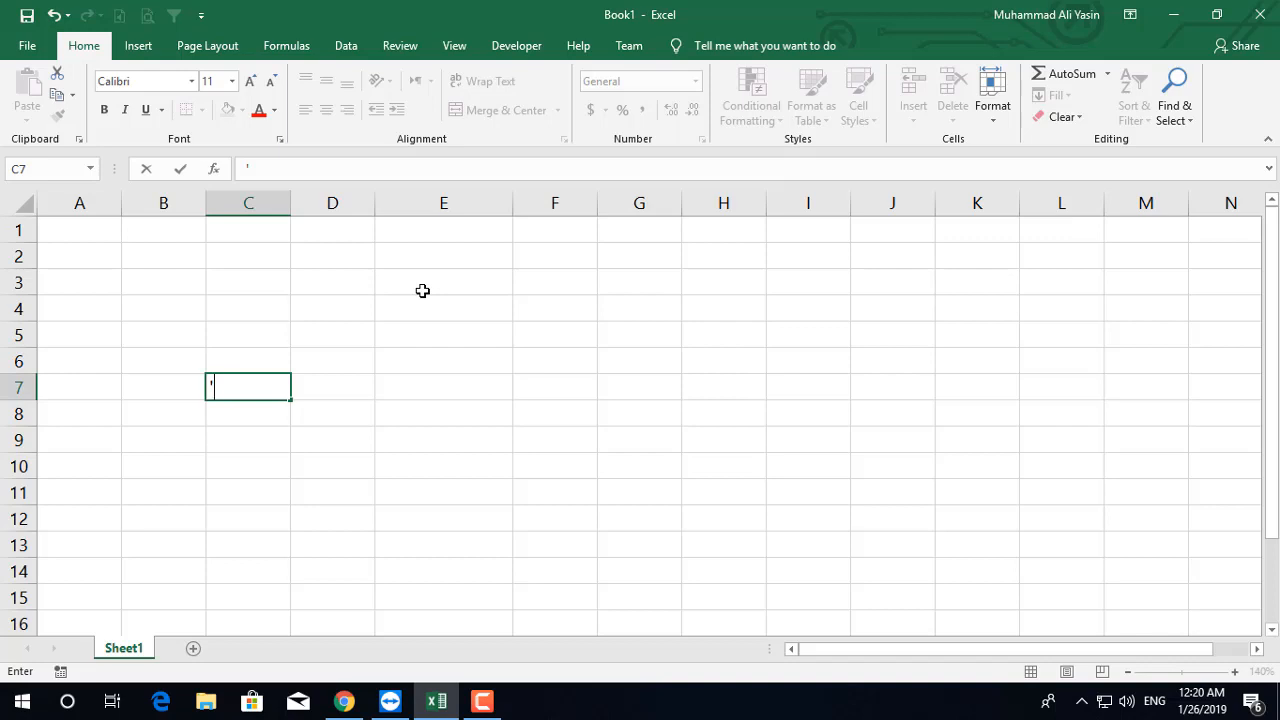
type("05")
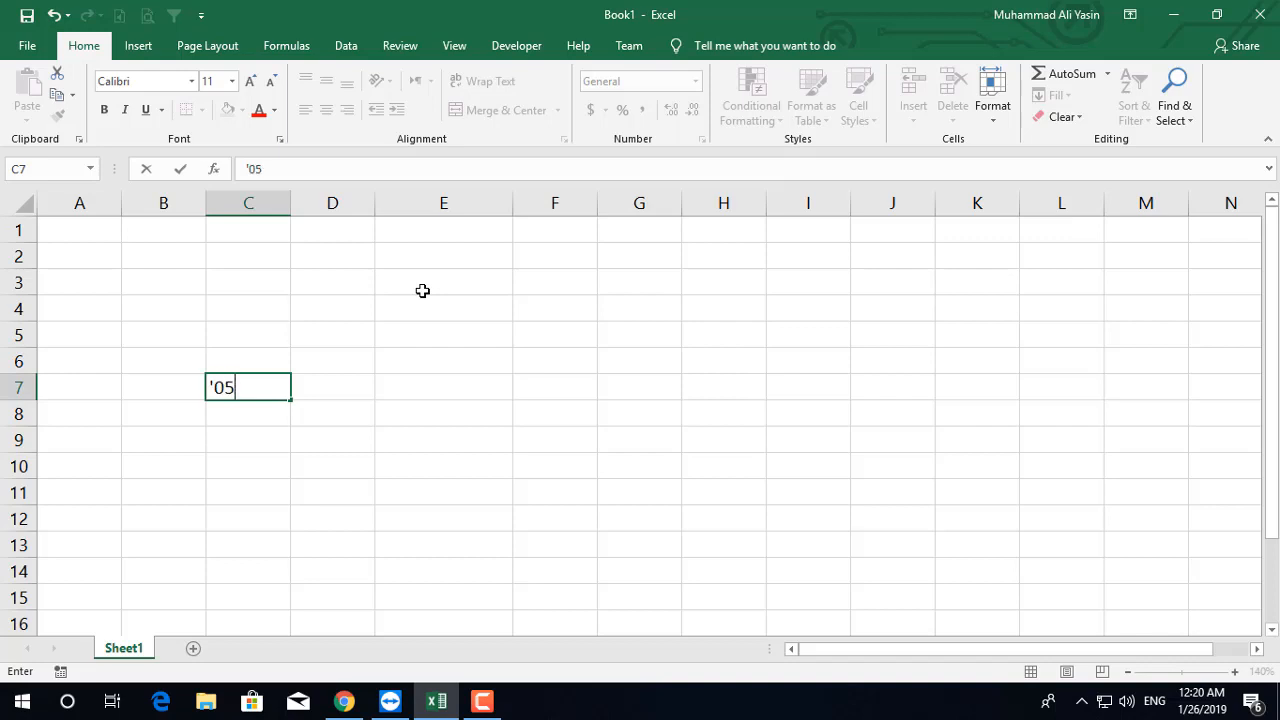
type("454532")
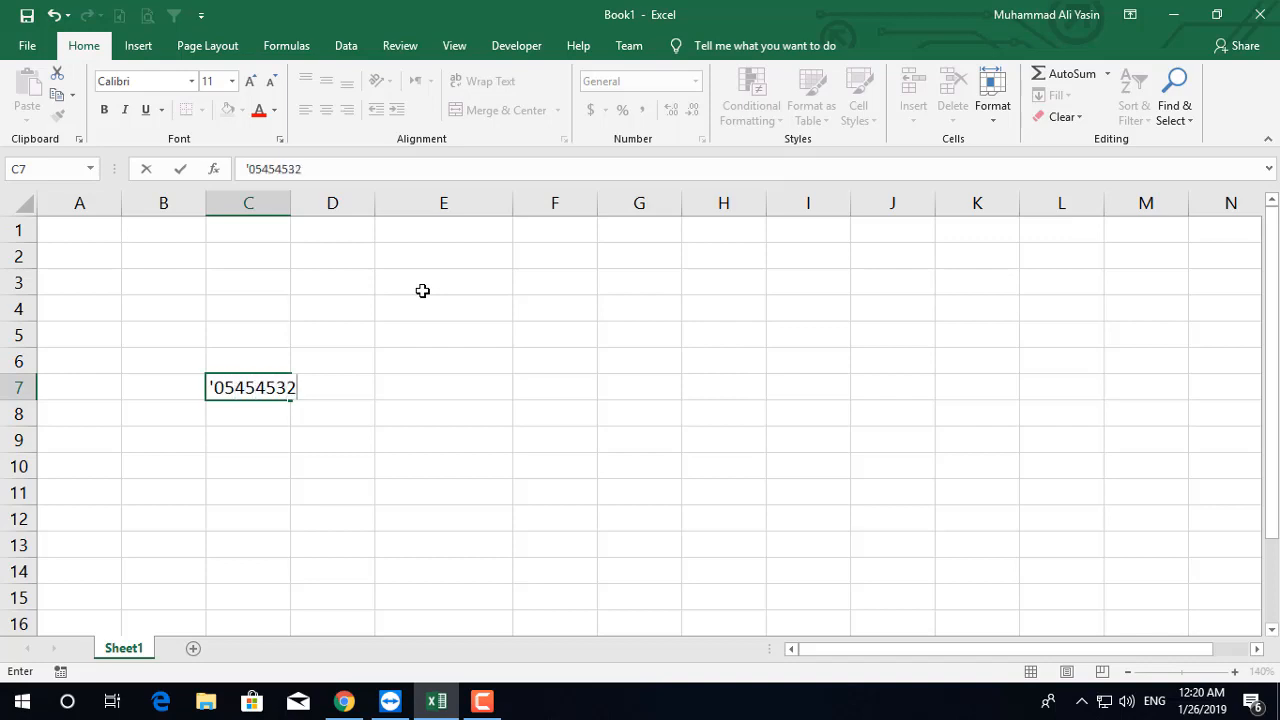
key("enter")
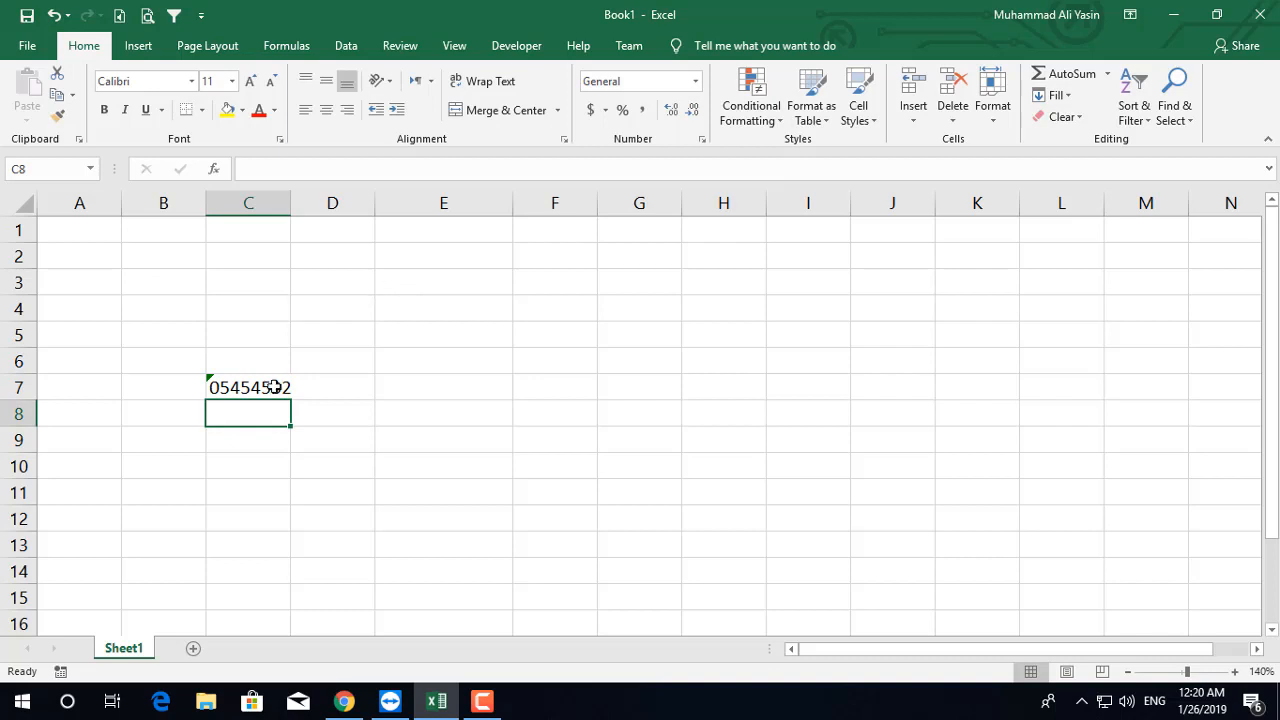
left_click(248, 387)
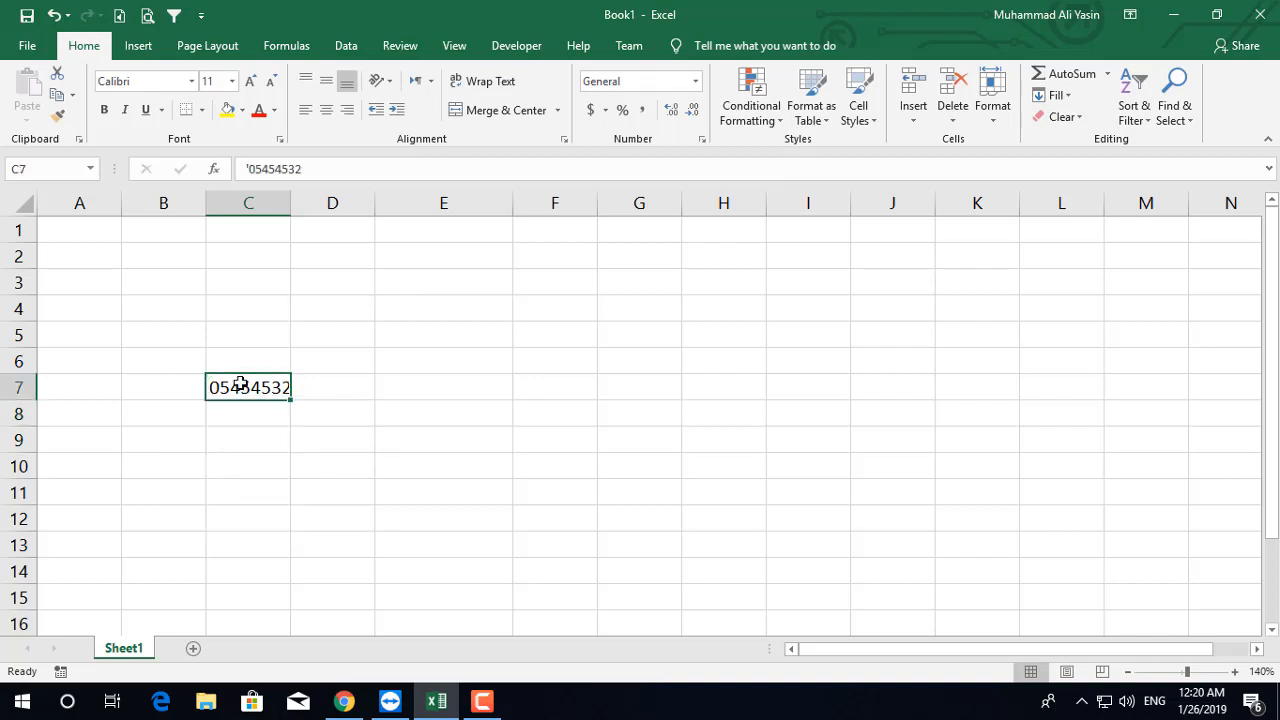
Step: Enter '0002 in J5 and '00022 in A4
left_click(891, 334)
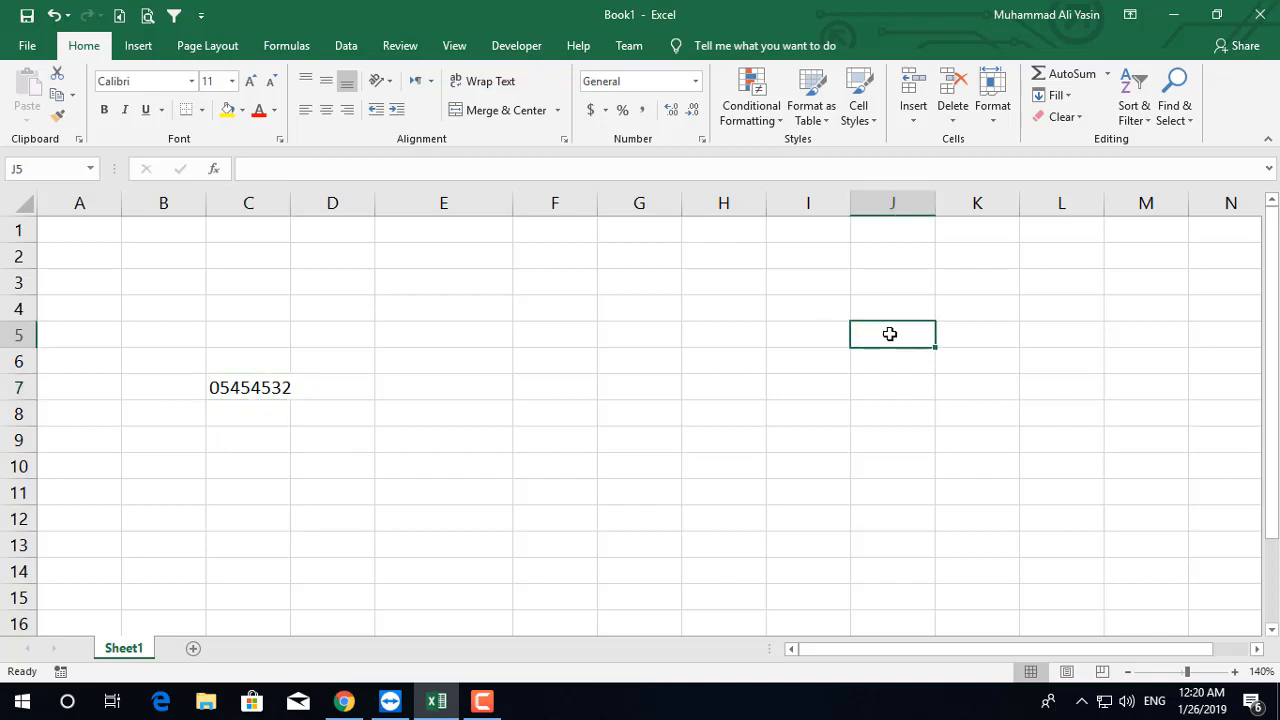
type("'0002")
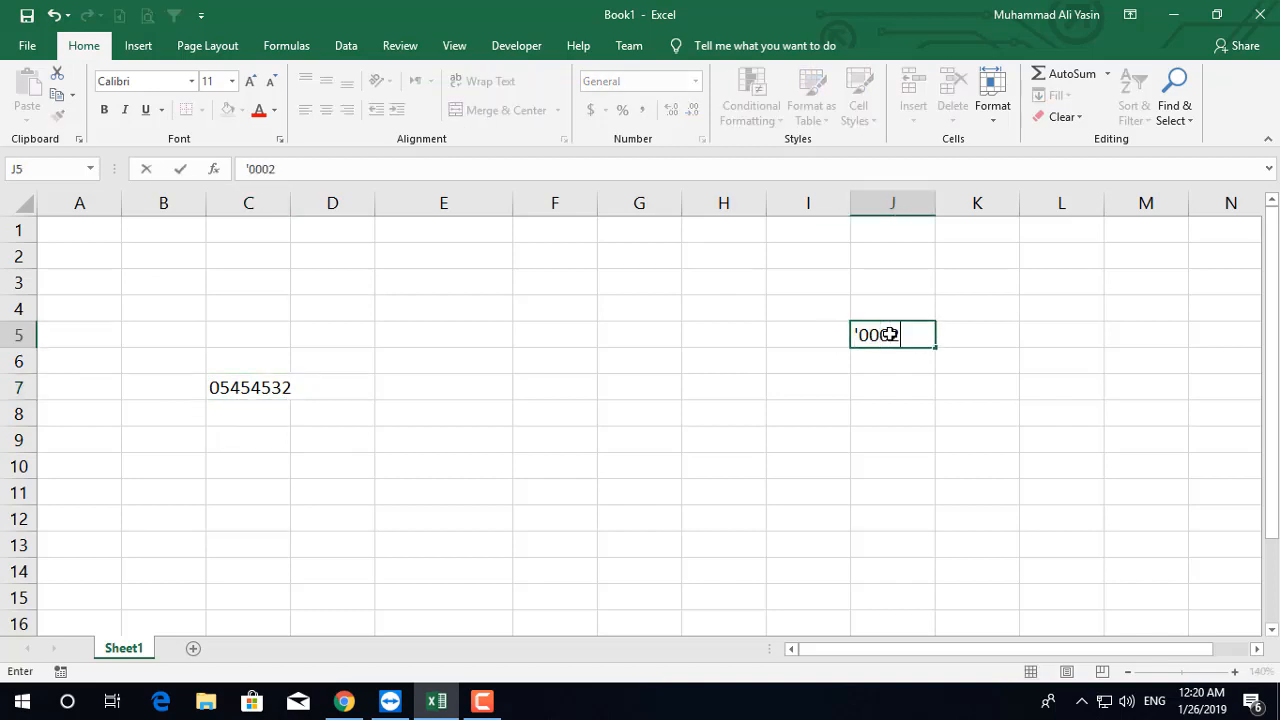
left_click(79, 308)
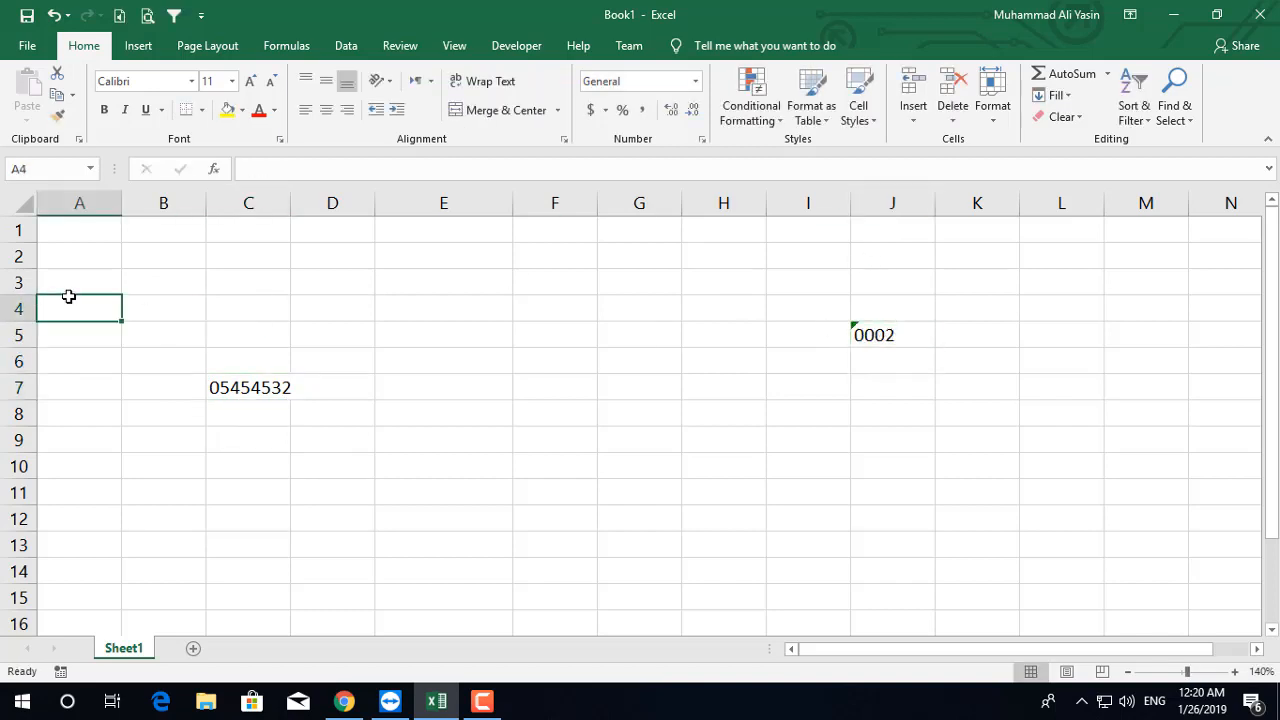
type("'00022")
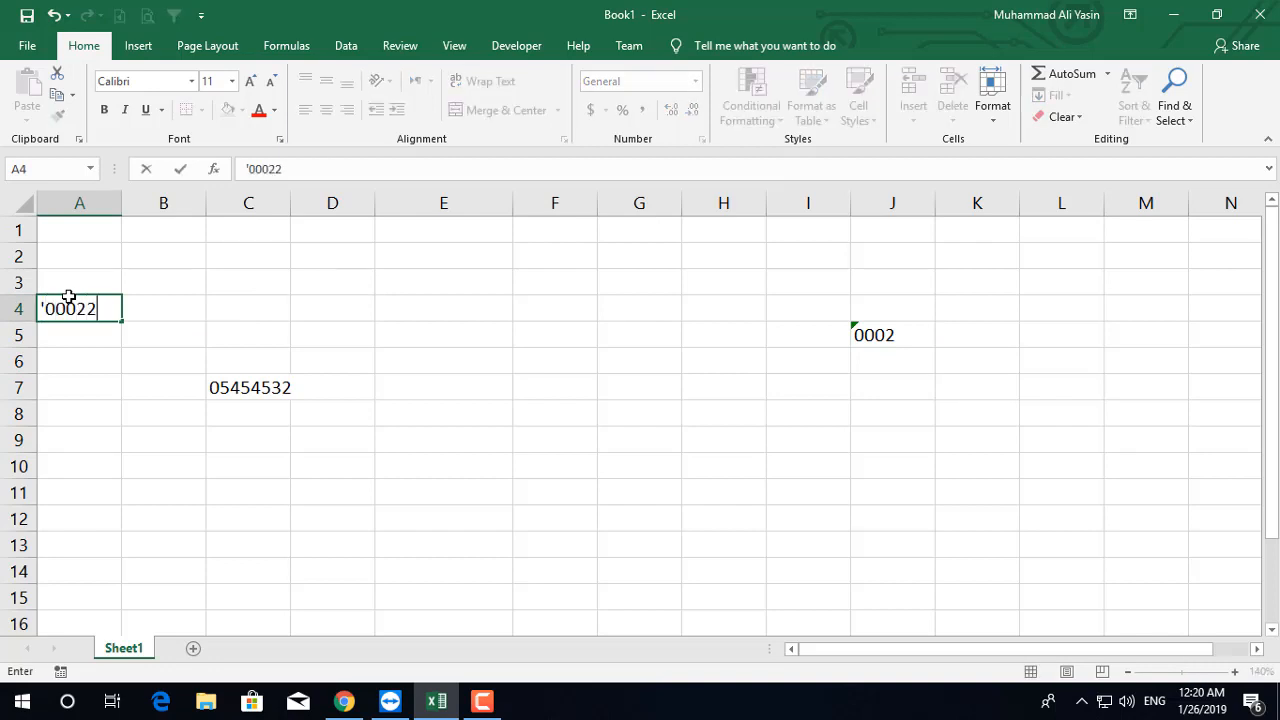